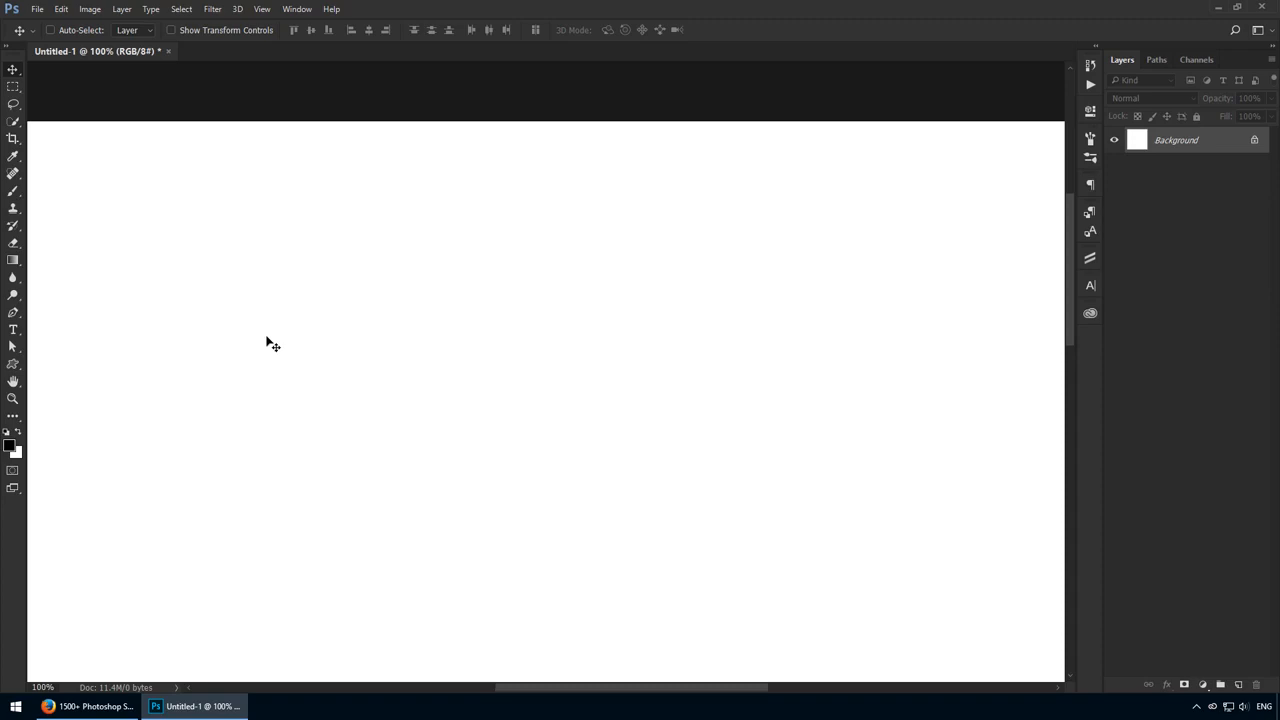
mouse_move(438, 356)
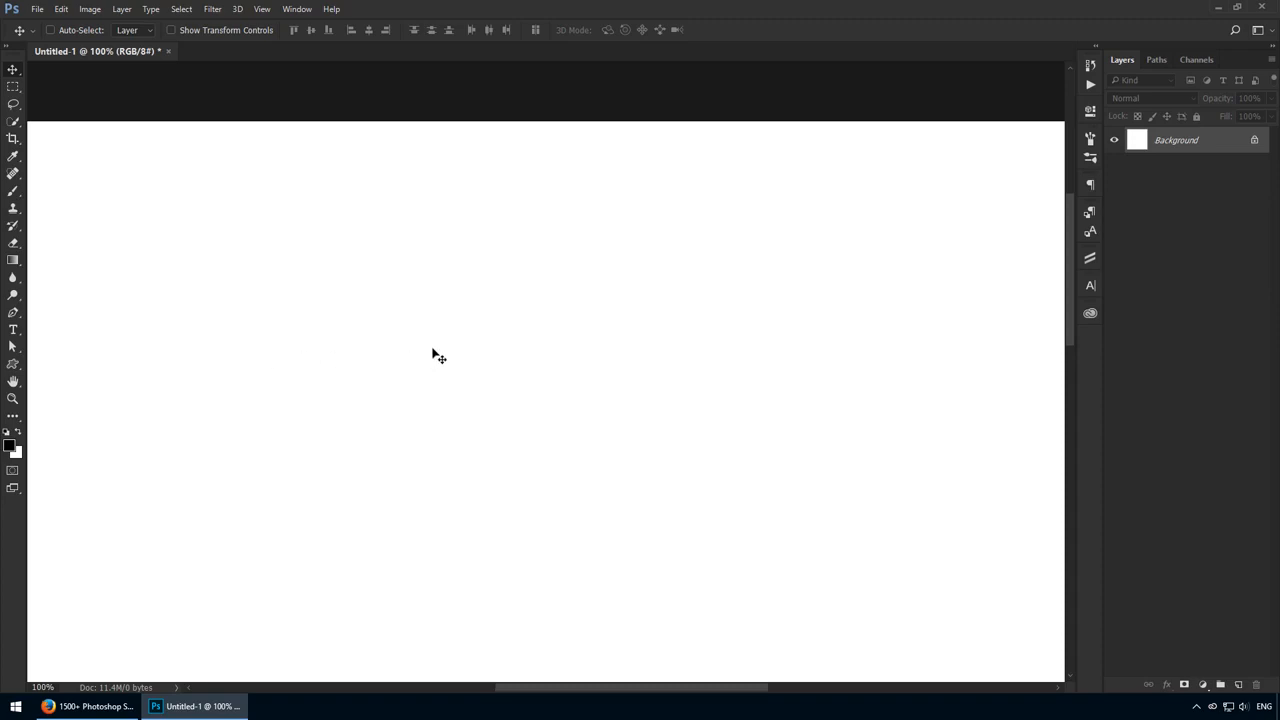
mouse_move(416, 350)
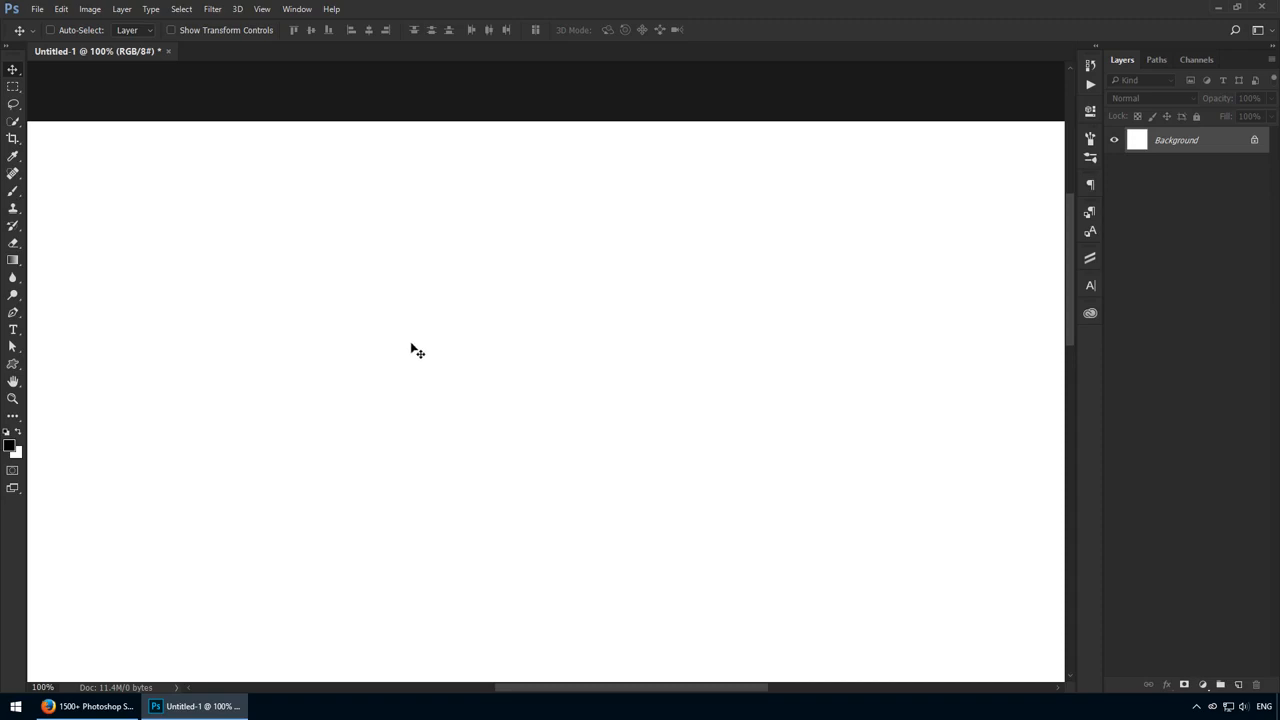
mouse_move(410, 350)
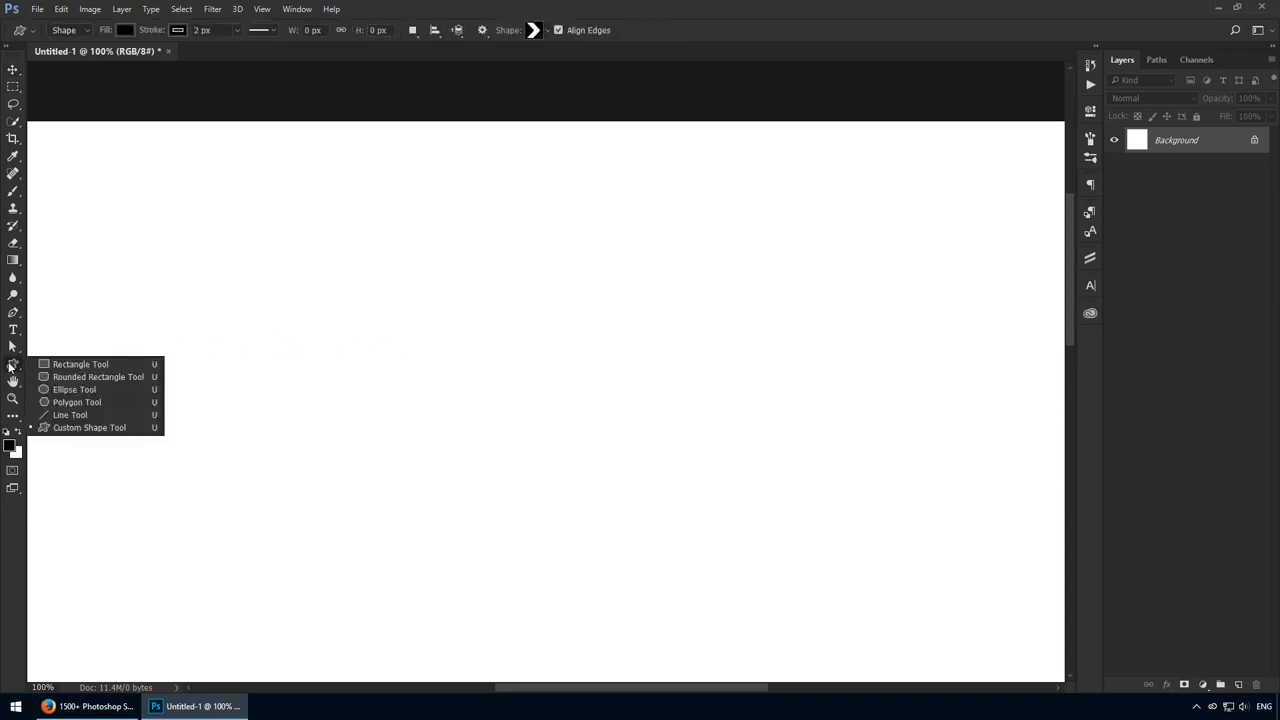
mouse_move(108, 427)
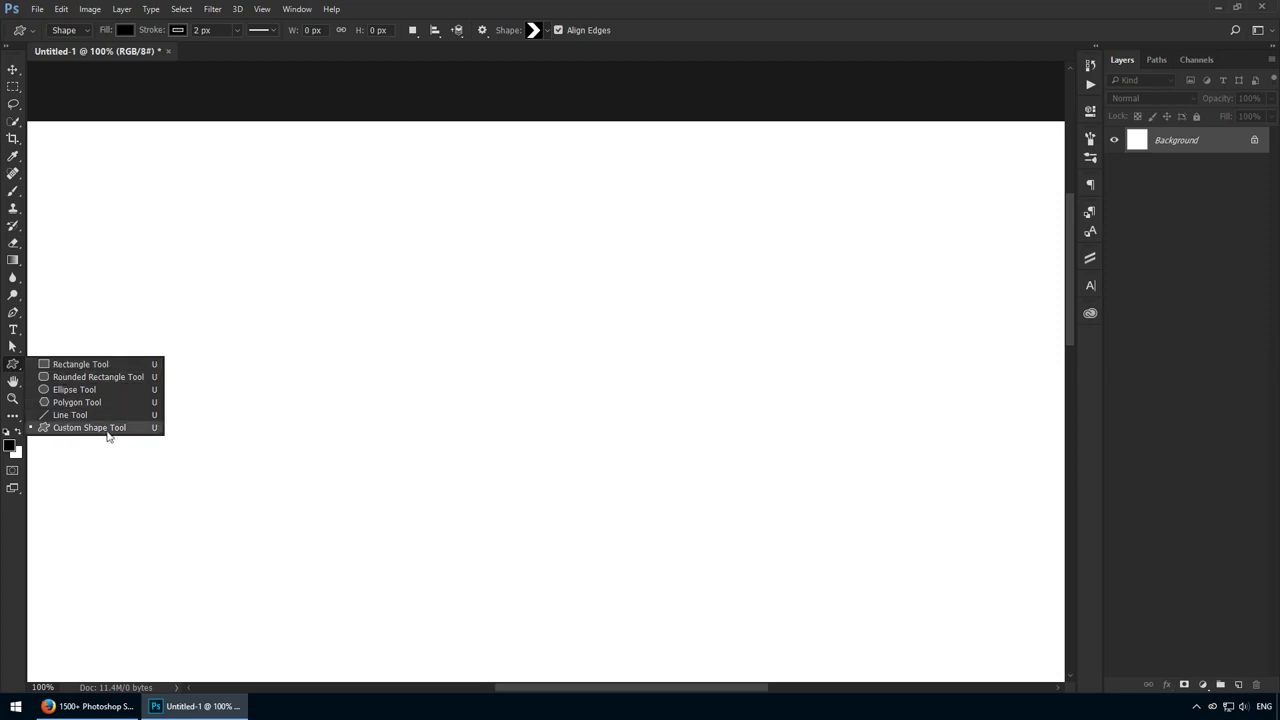
Select the Custom Shape Tool, then cycle through the shape tools to Rounded Rectangle.
click(89, 427)
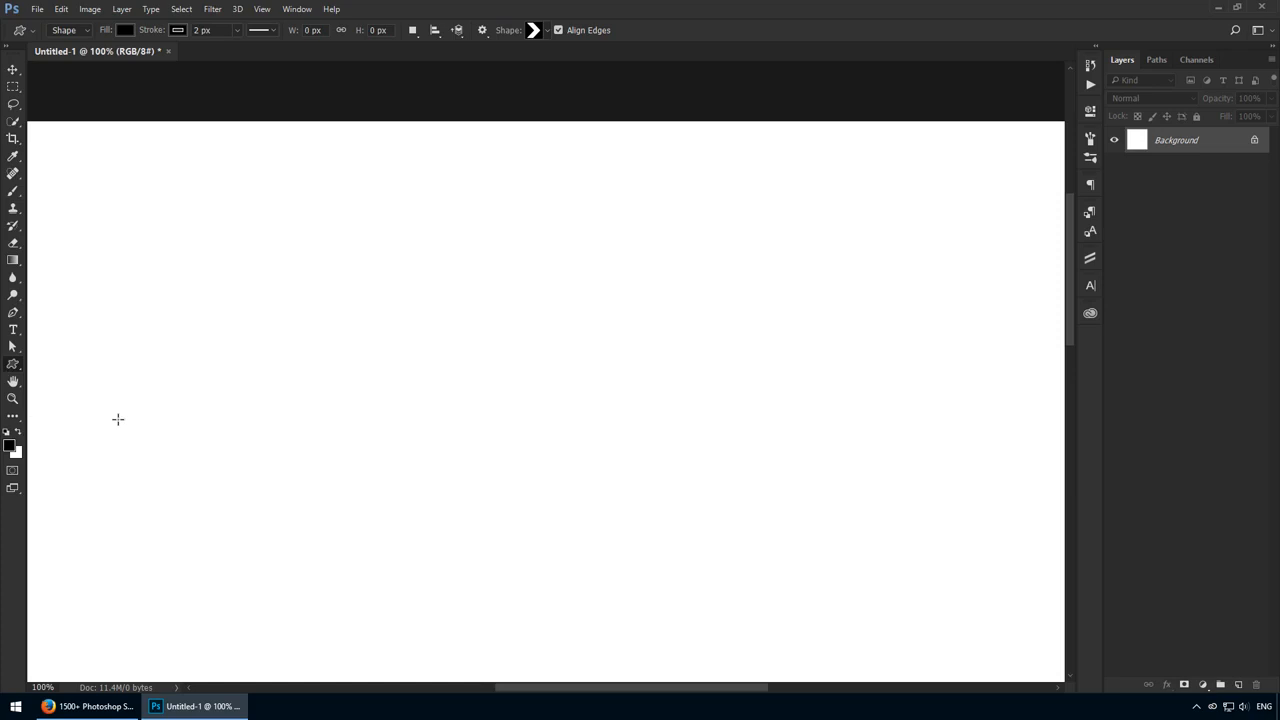
key(shift+u)
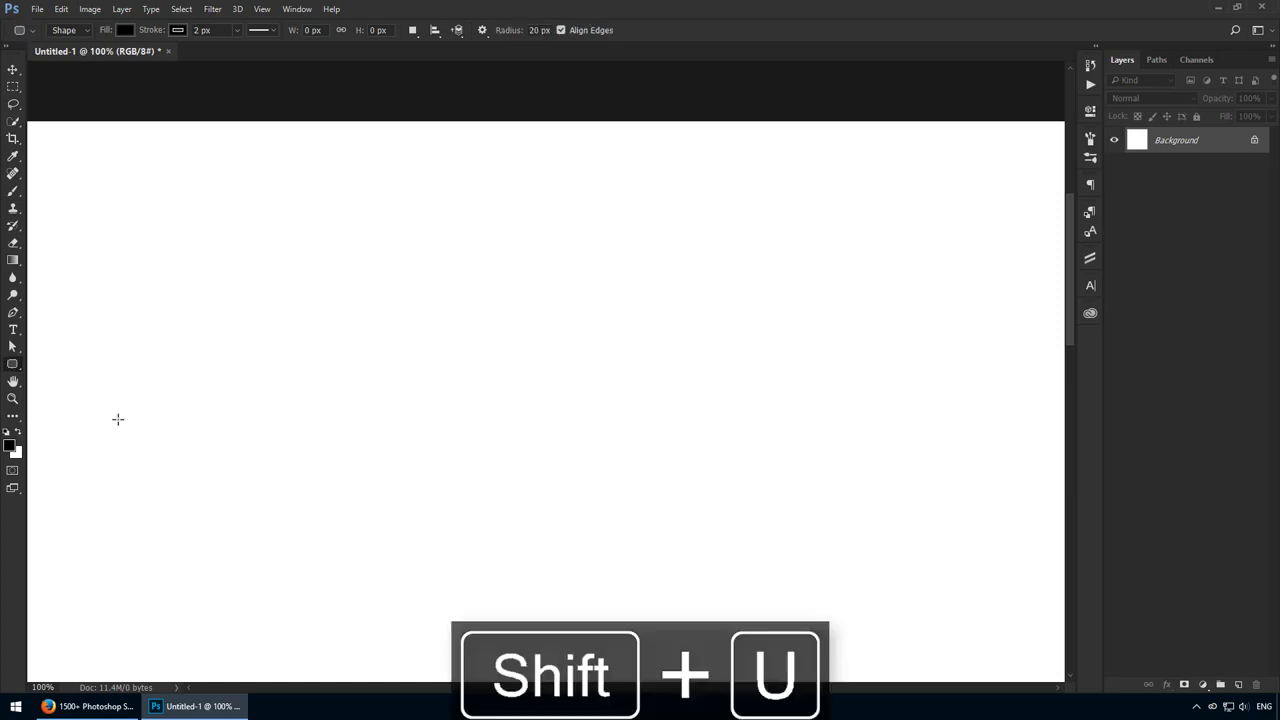
key(shift+u)
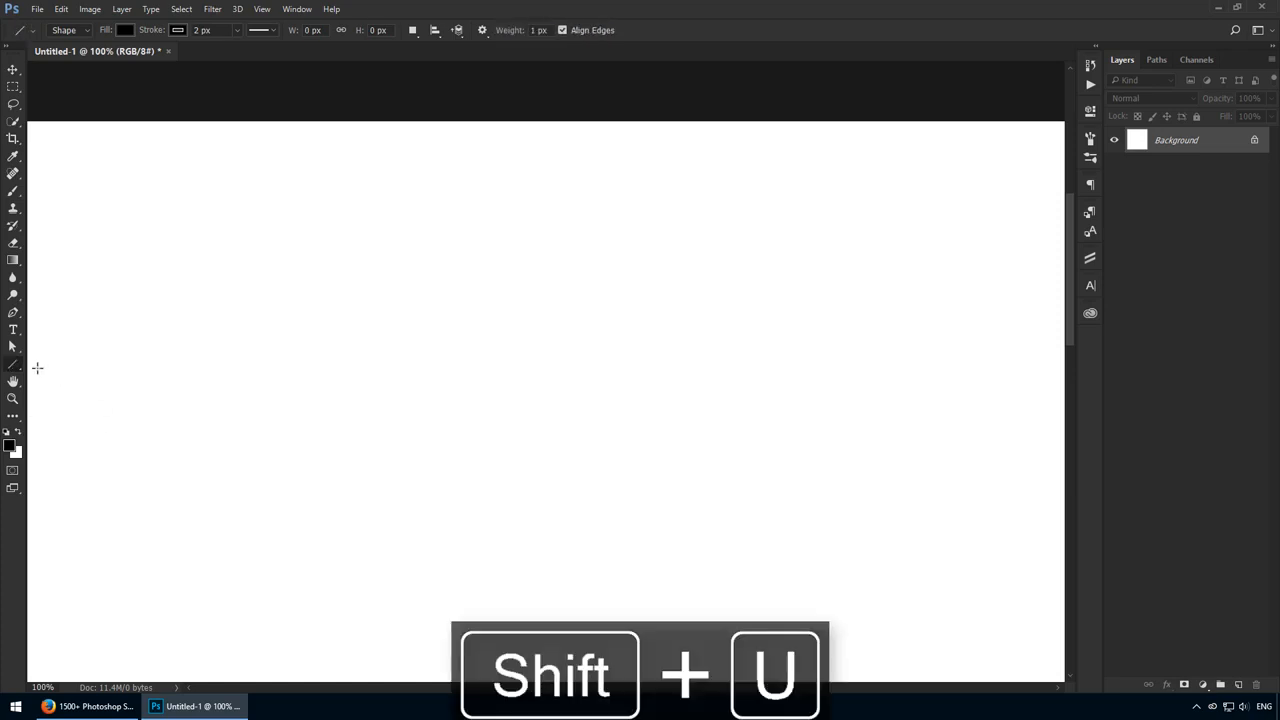
key(shift+u)
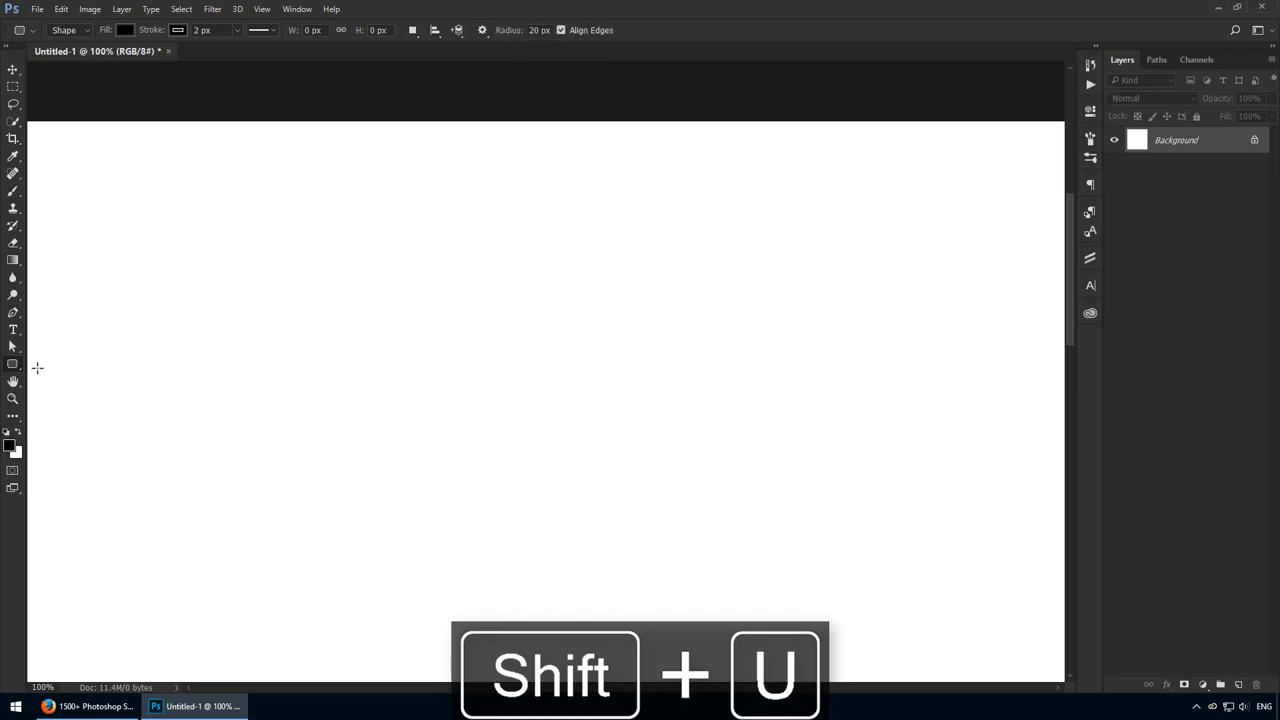
Return to the Custom Shape Tool, dismiss the size prompt, and choose the pointed arrow.
key(shift+u)
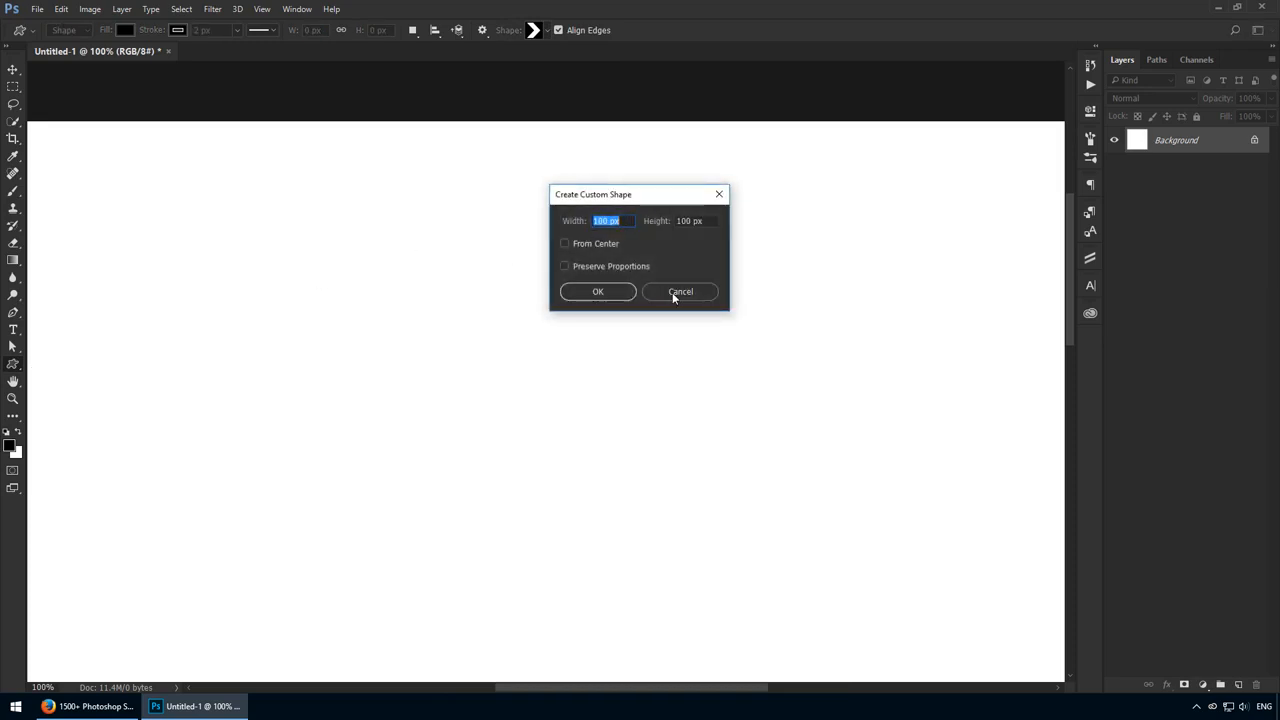
click(679, 291)
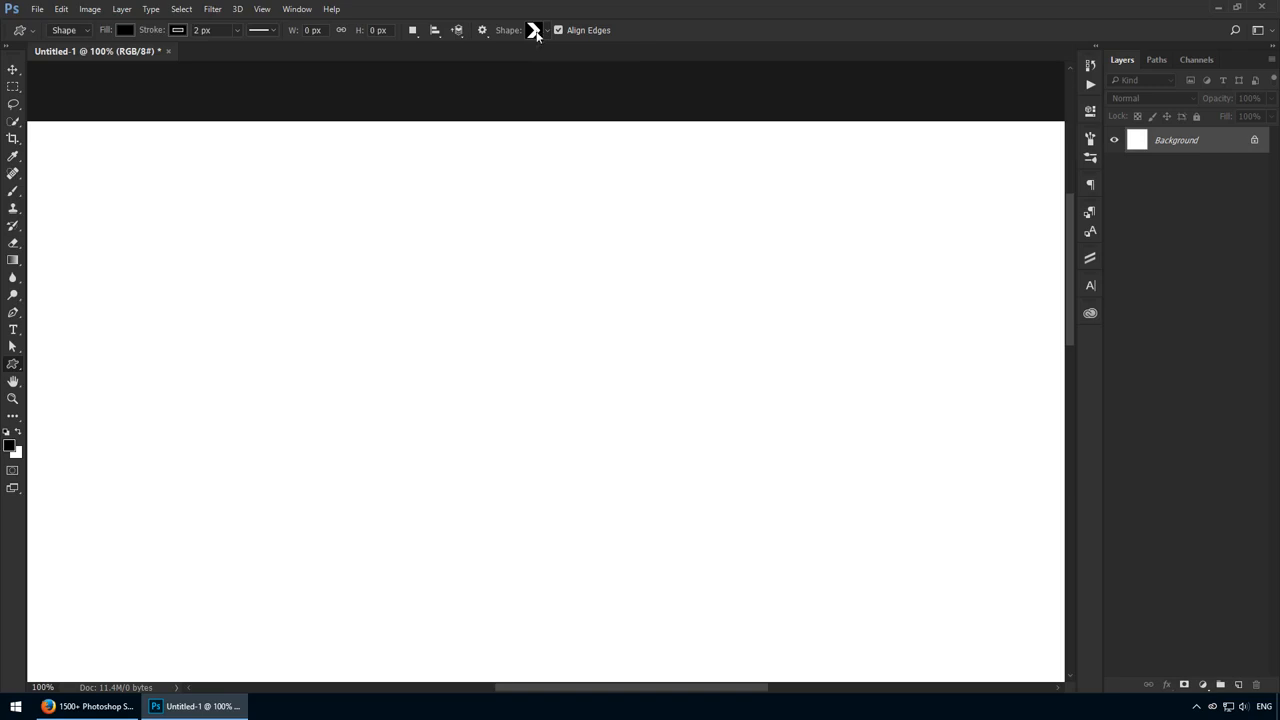
mouse_move(534, 89)
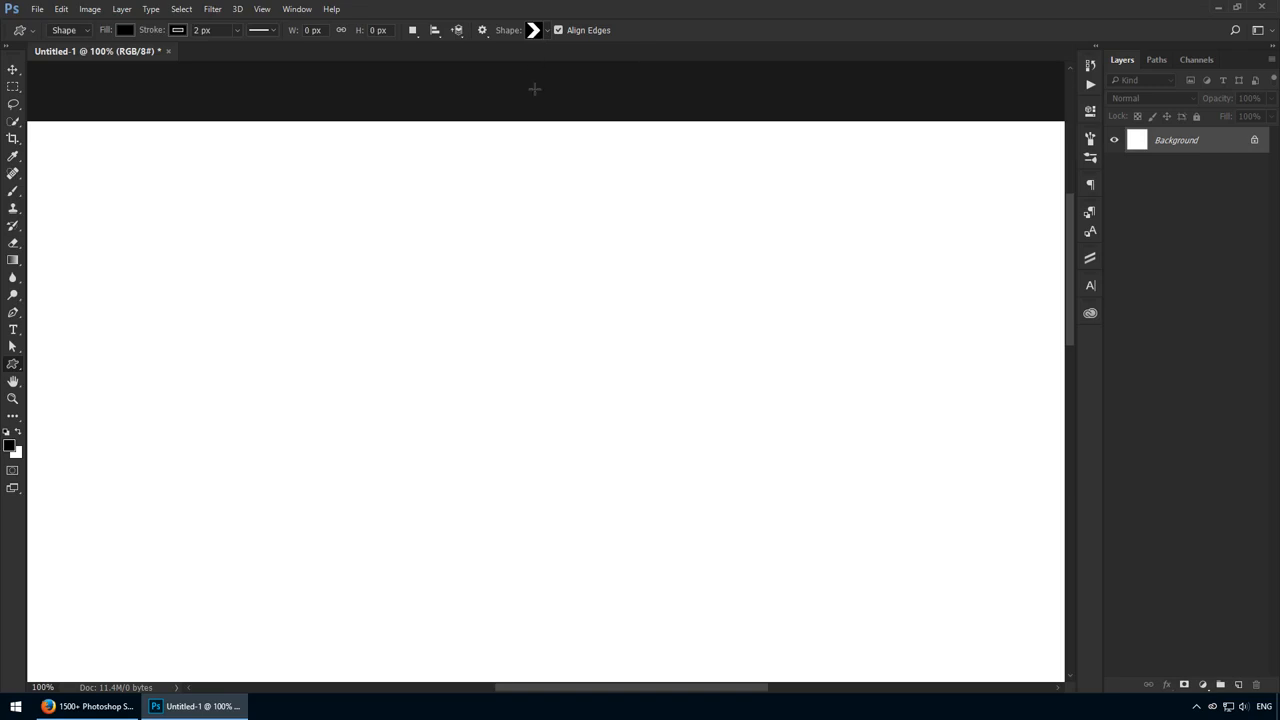
mouse_move(545, 33)
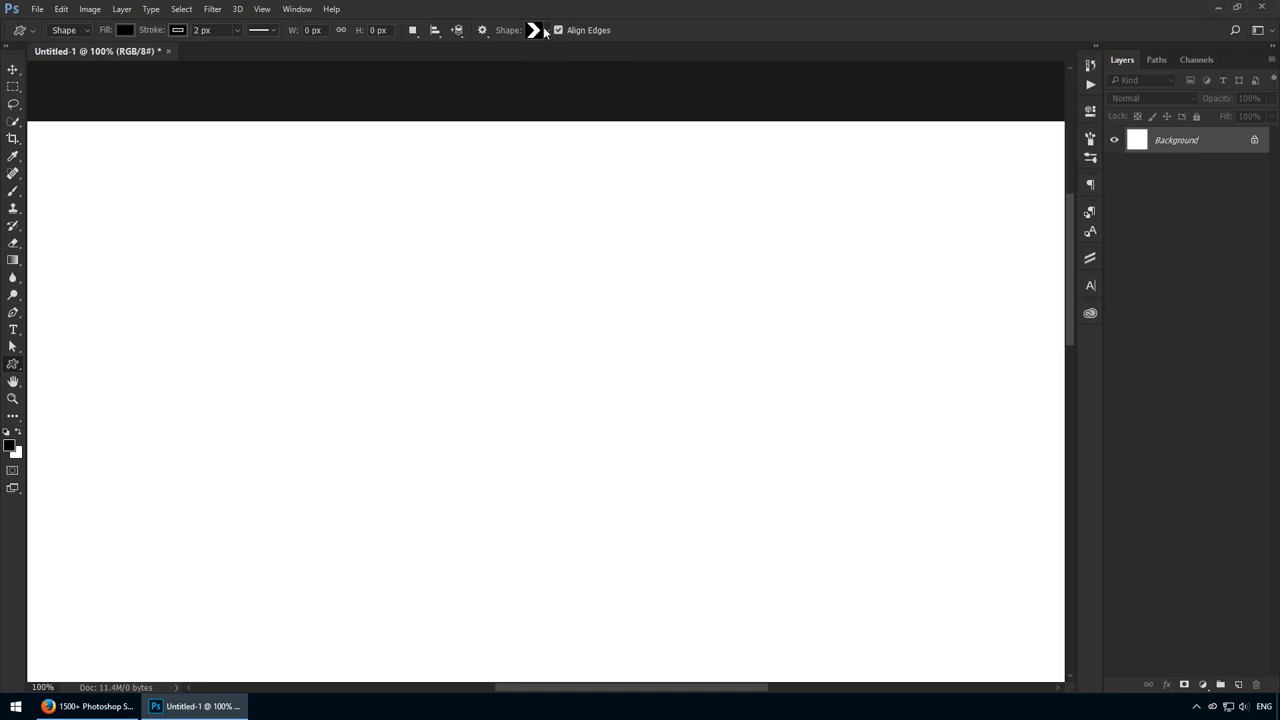
click(534, 30)
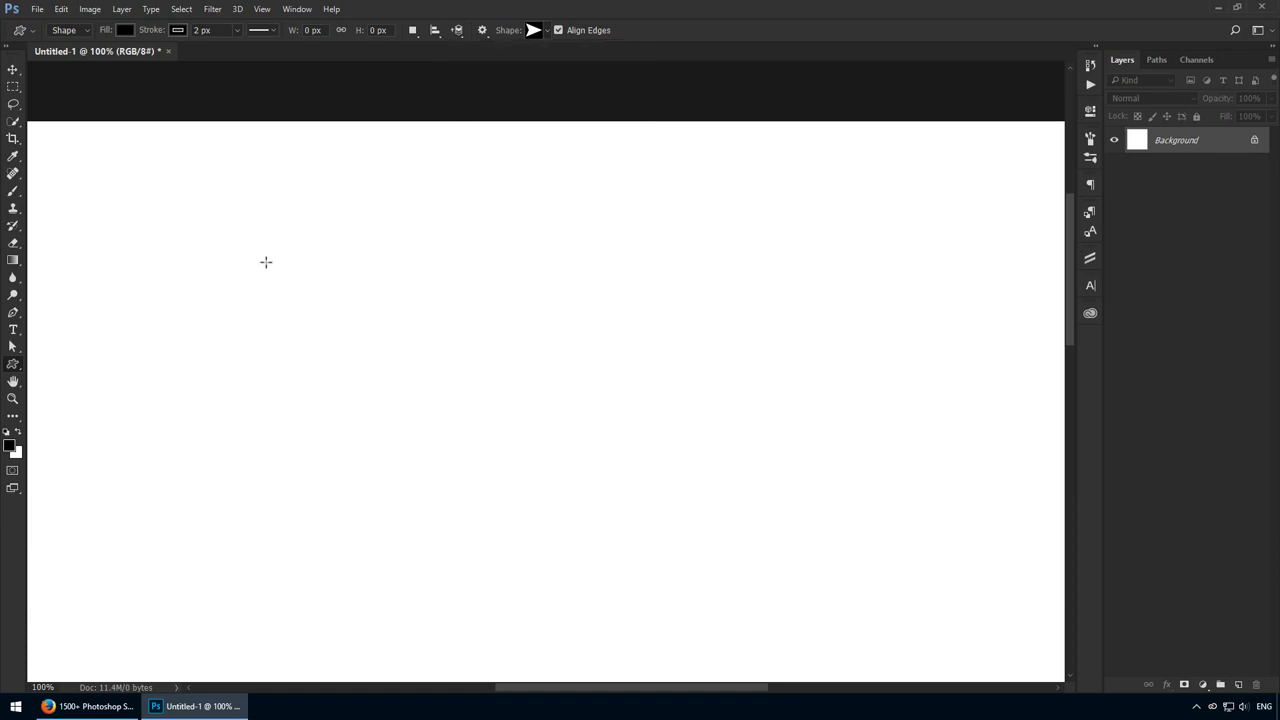
Drag out a black arrow on the left, then click to make a 500×100 px arrow.
drag(266, 262, 570, 423)
text(500)
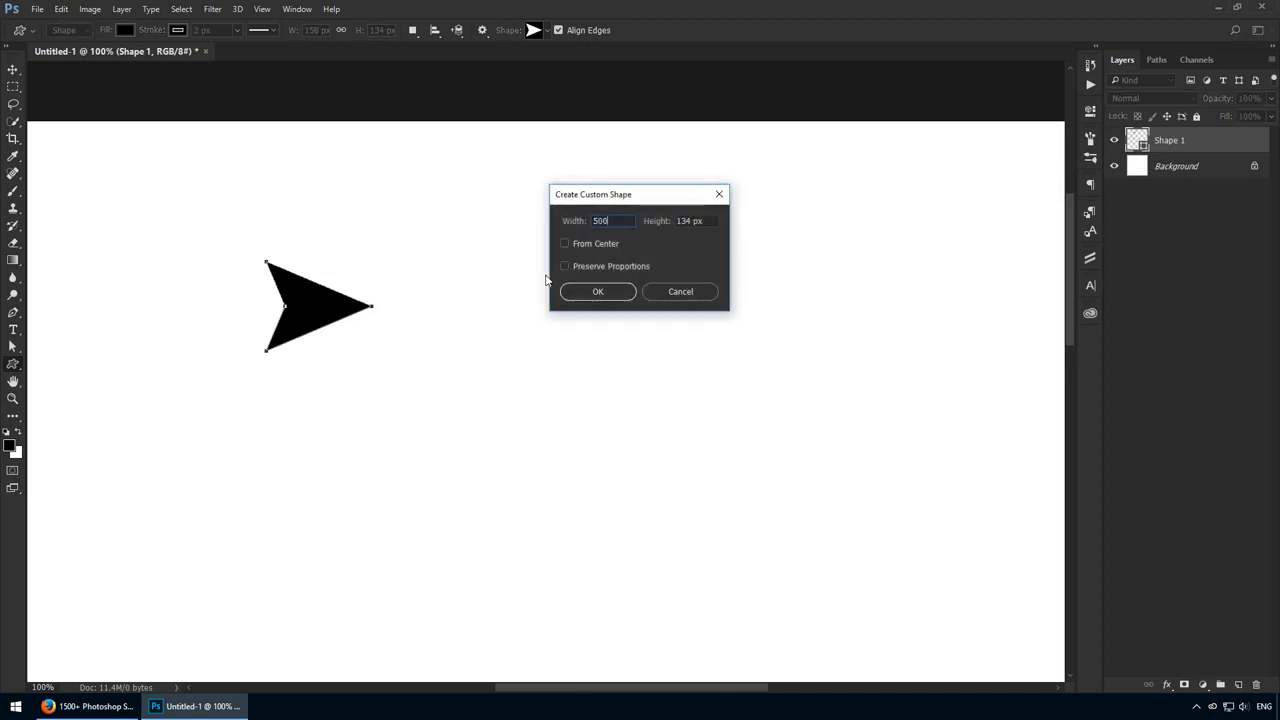
click(597, 291)
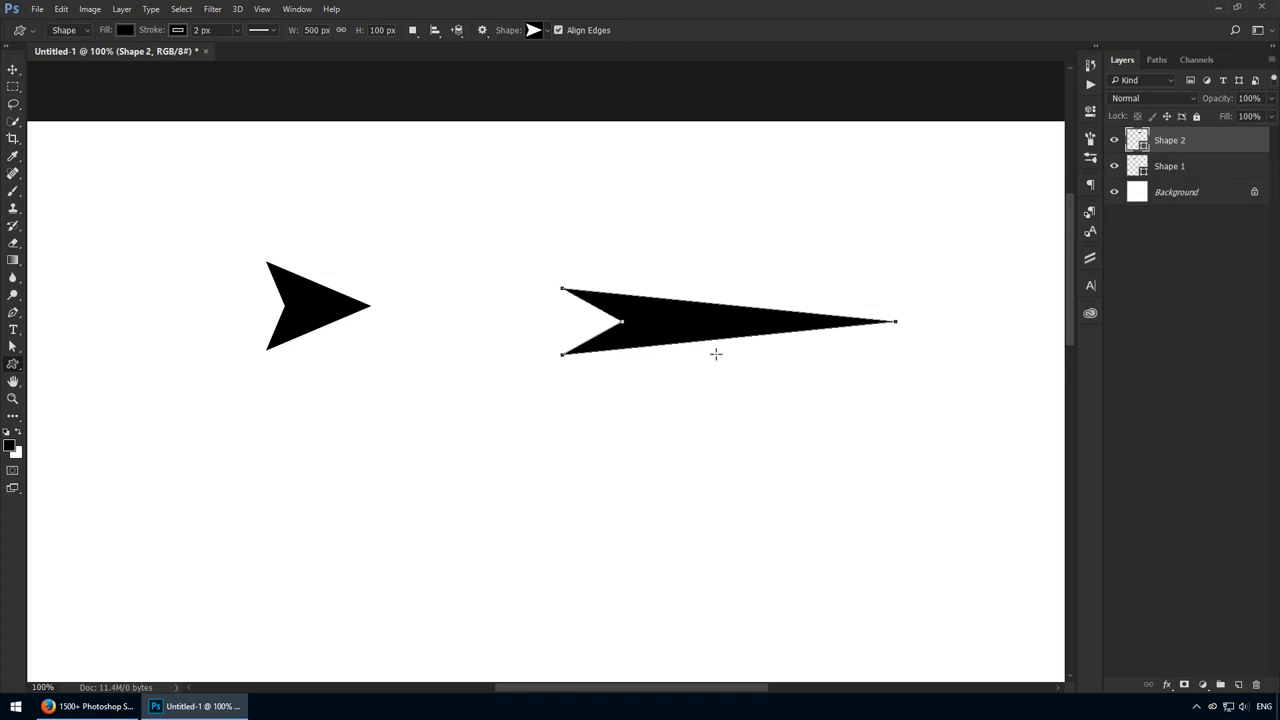
mouse_move(707, 350)
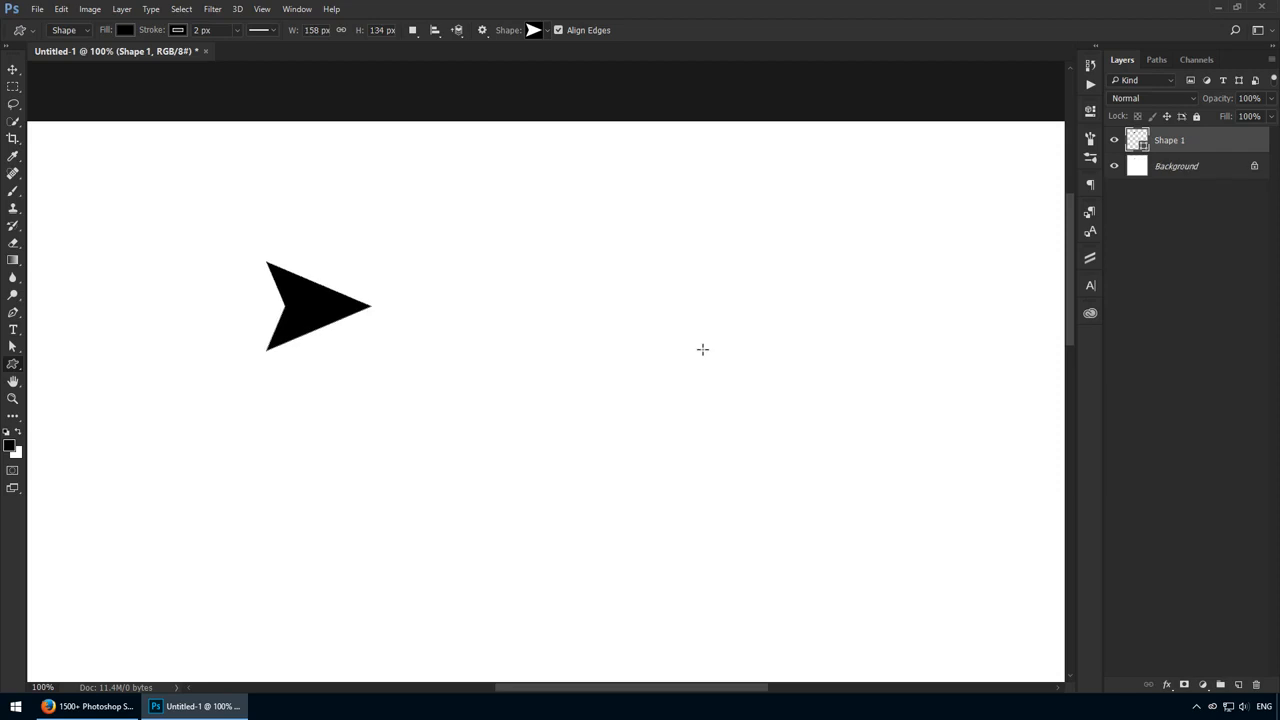
mouse_move(347, 243)
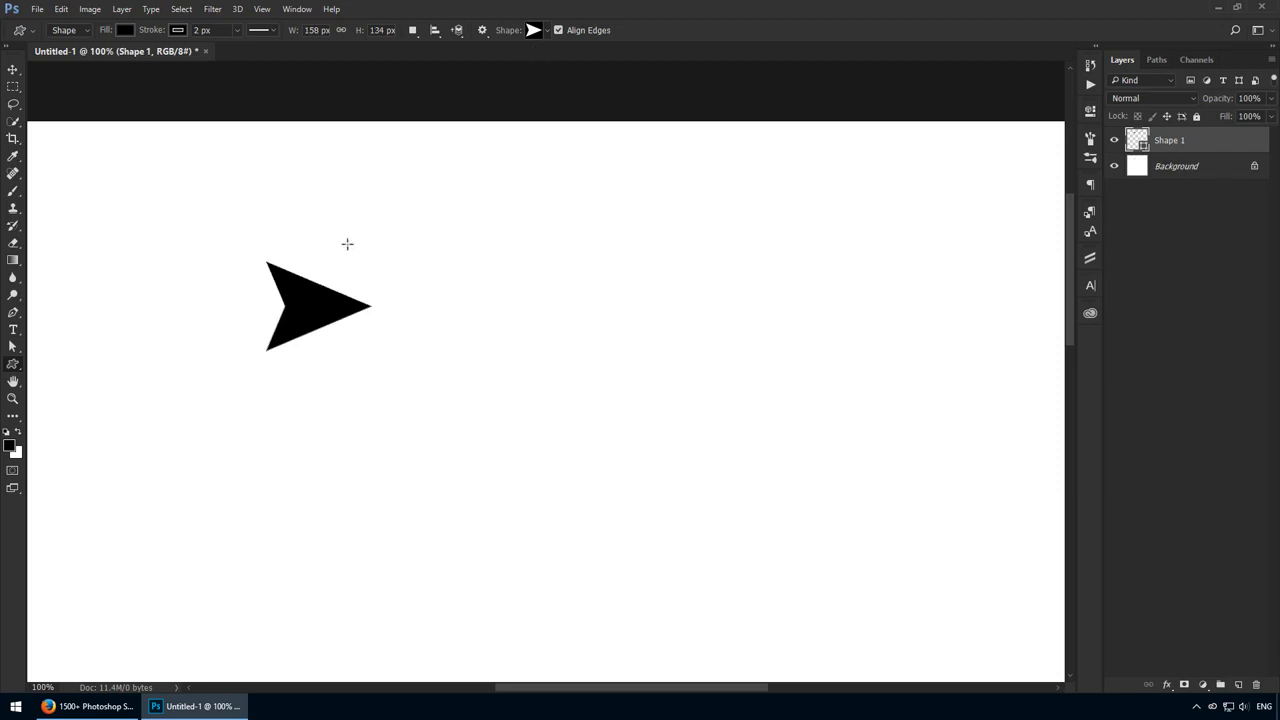
mouse_move(663, 176)
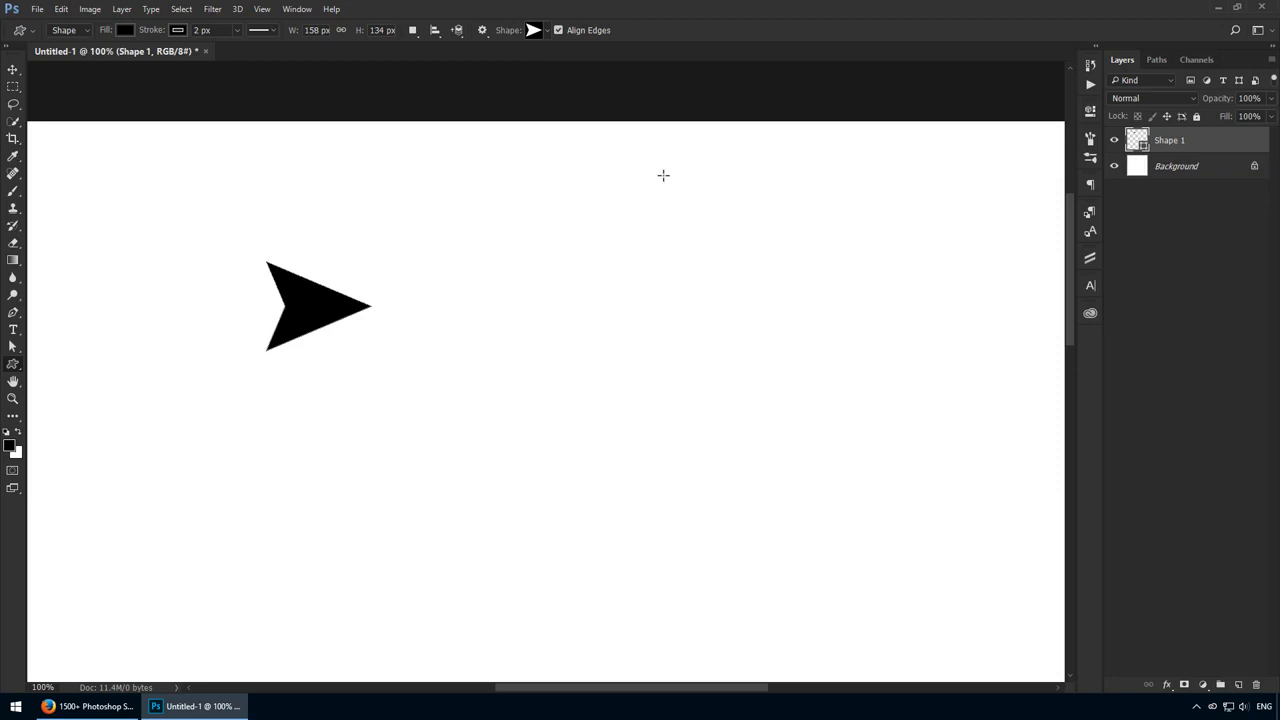
Open the Shape picker, enlarge its panel, and bring up its options menu.
click(533, 30)
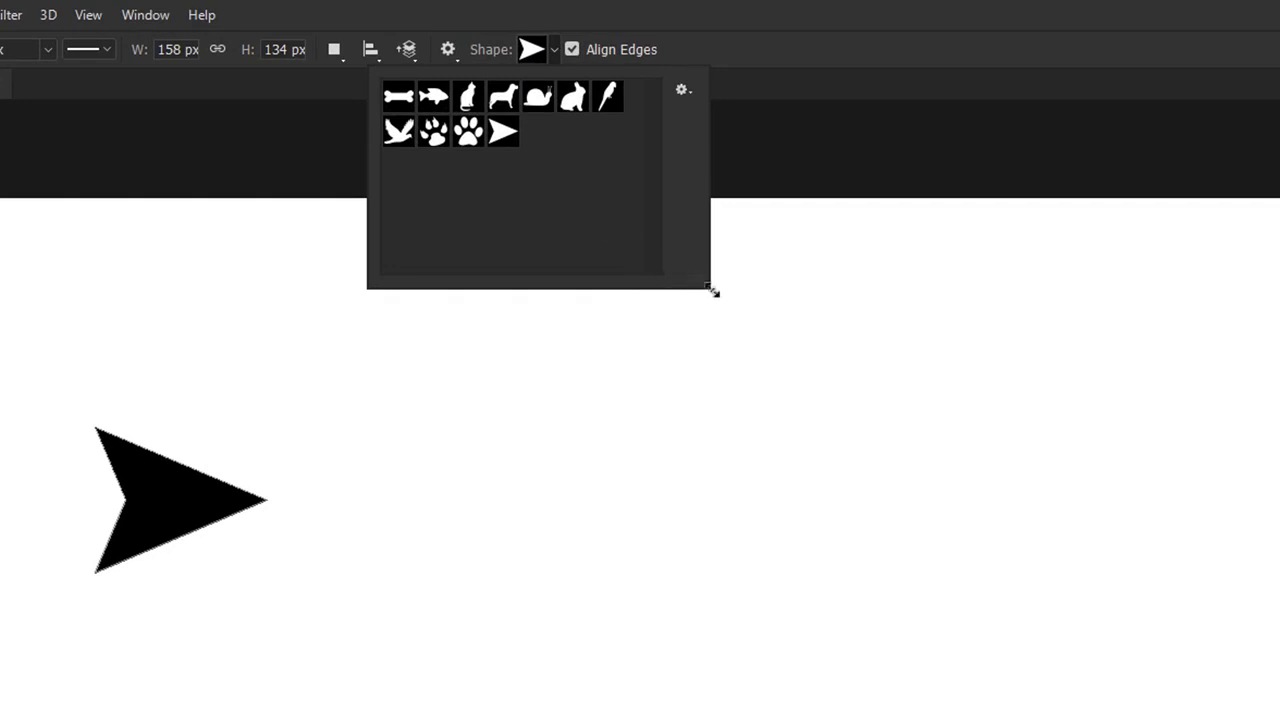
drag(710, 290, 965, 432)
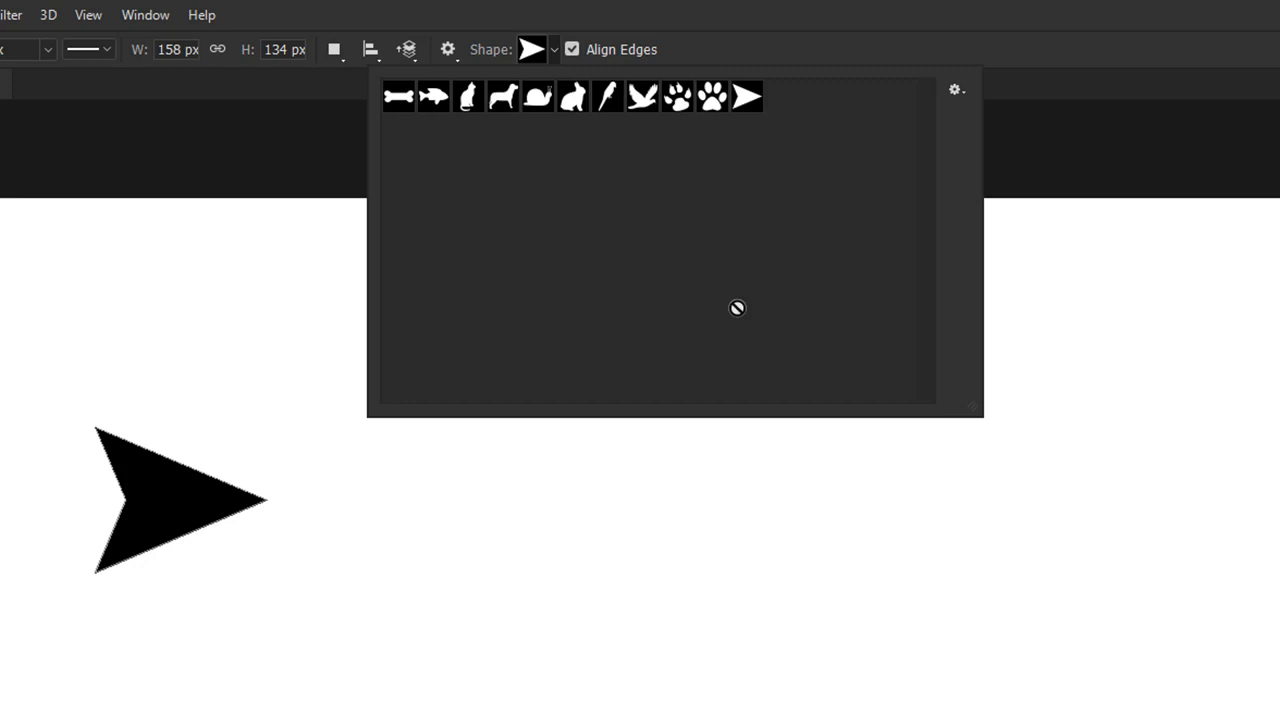
mouse_move(710, 166)
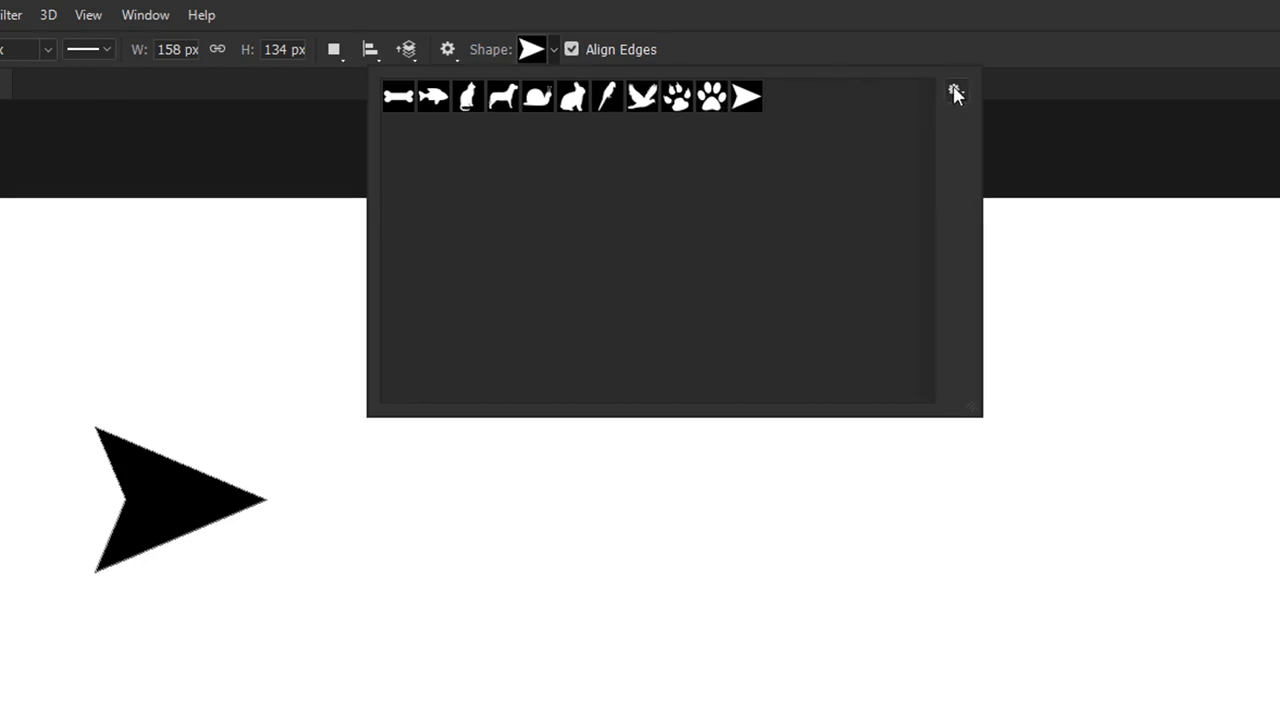
click(955, 92)
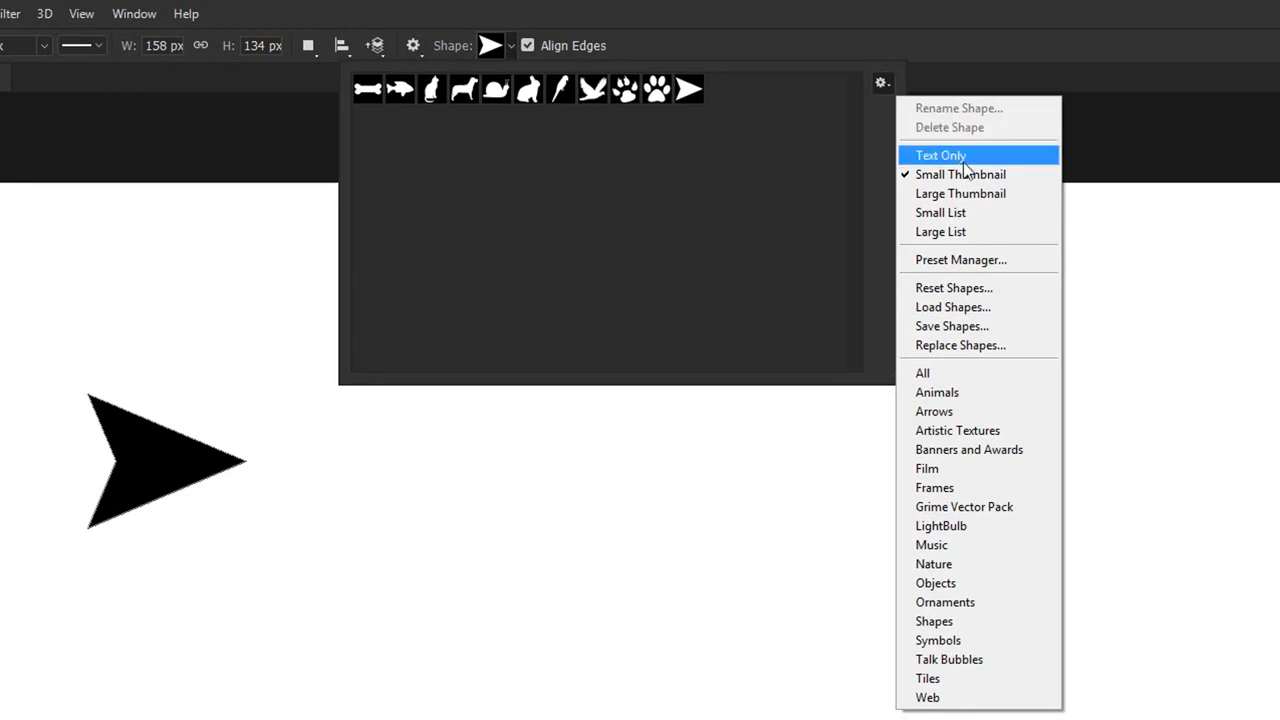
mouse_move(977, 160)
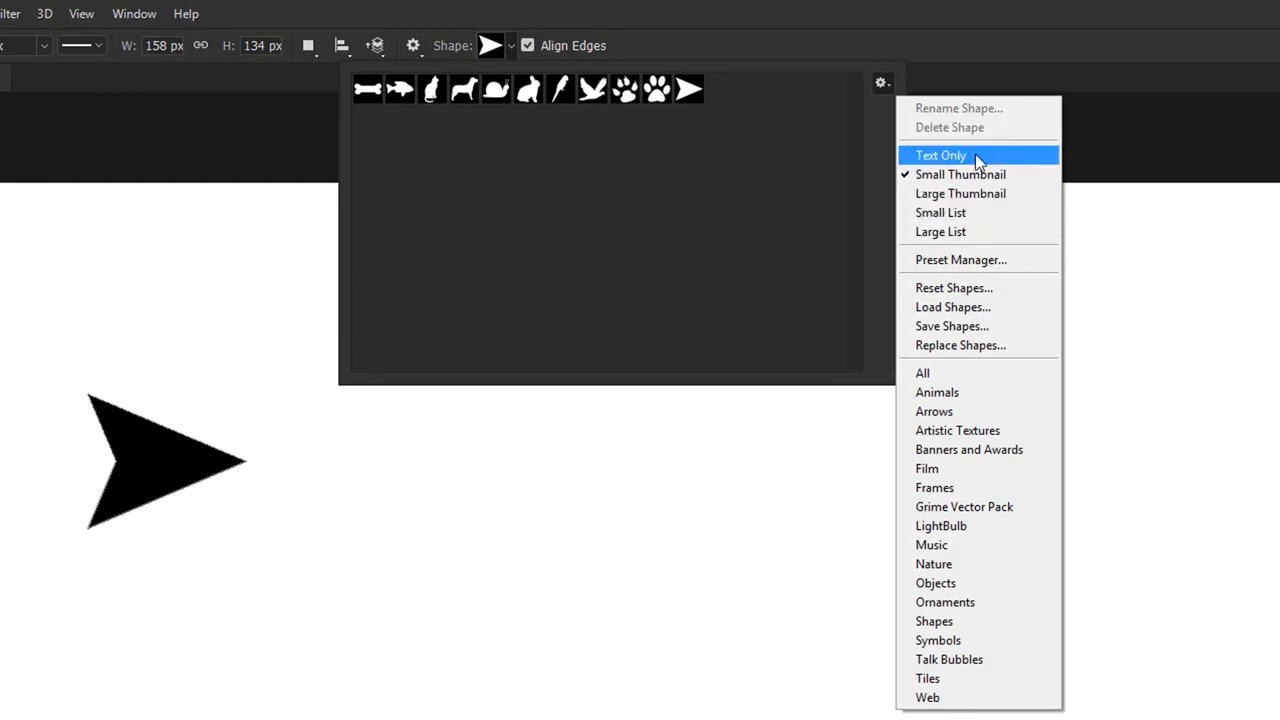
mouse_move(970, 231)
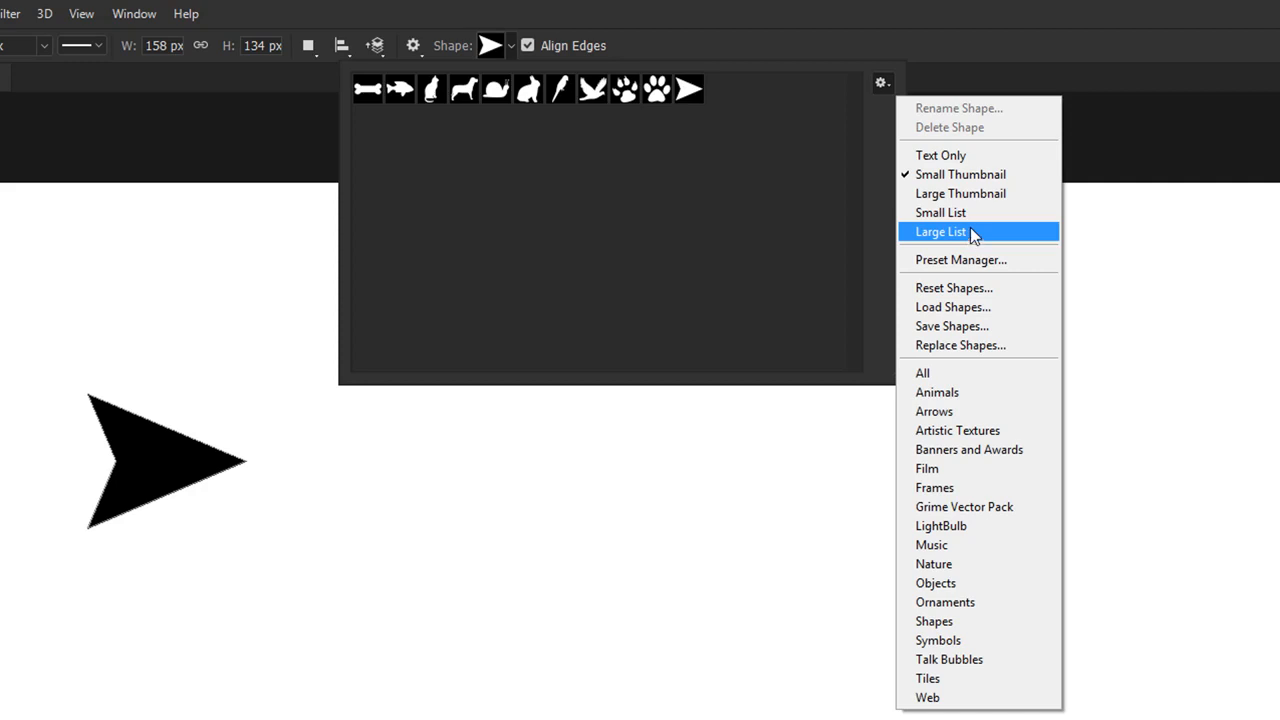
mouse_move(985, 160)
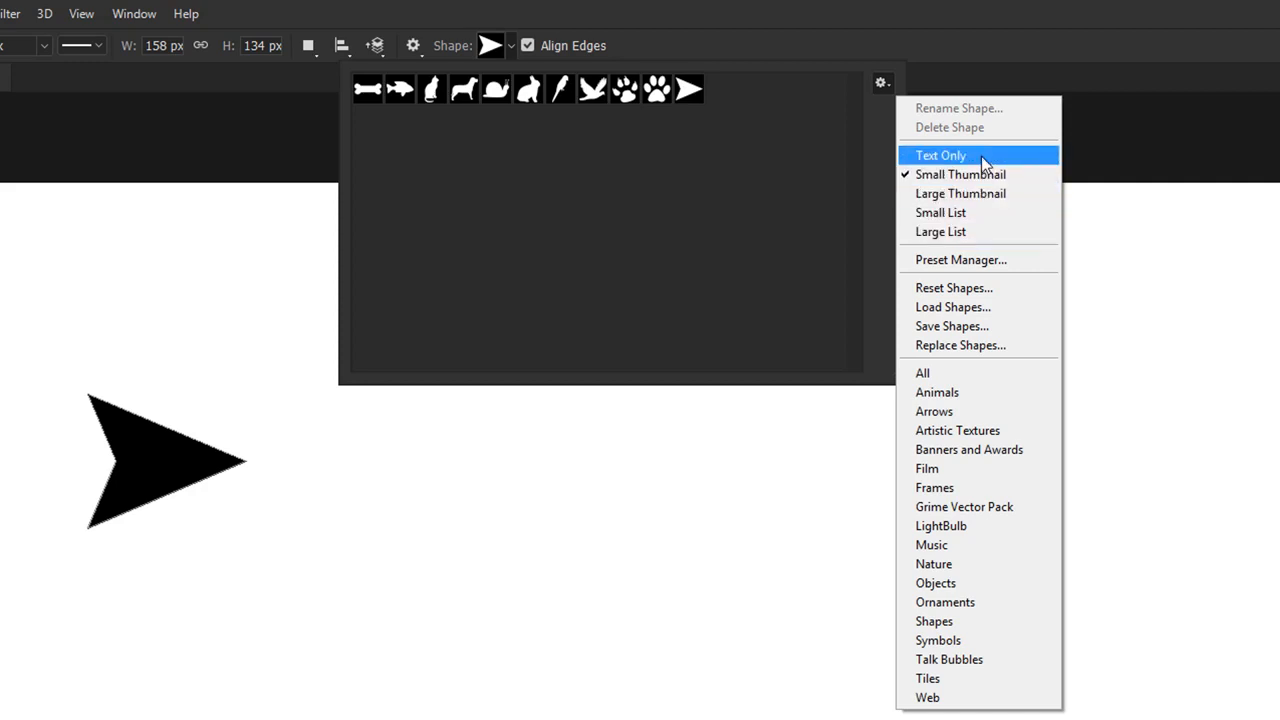
Try Text Only and Large Thumbnail views, settling on Small Thumbnail for shape presets.
click(940, 155)
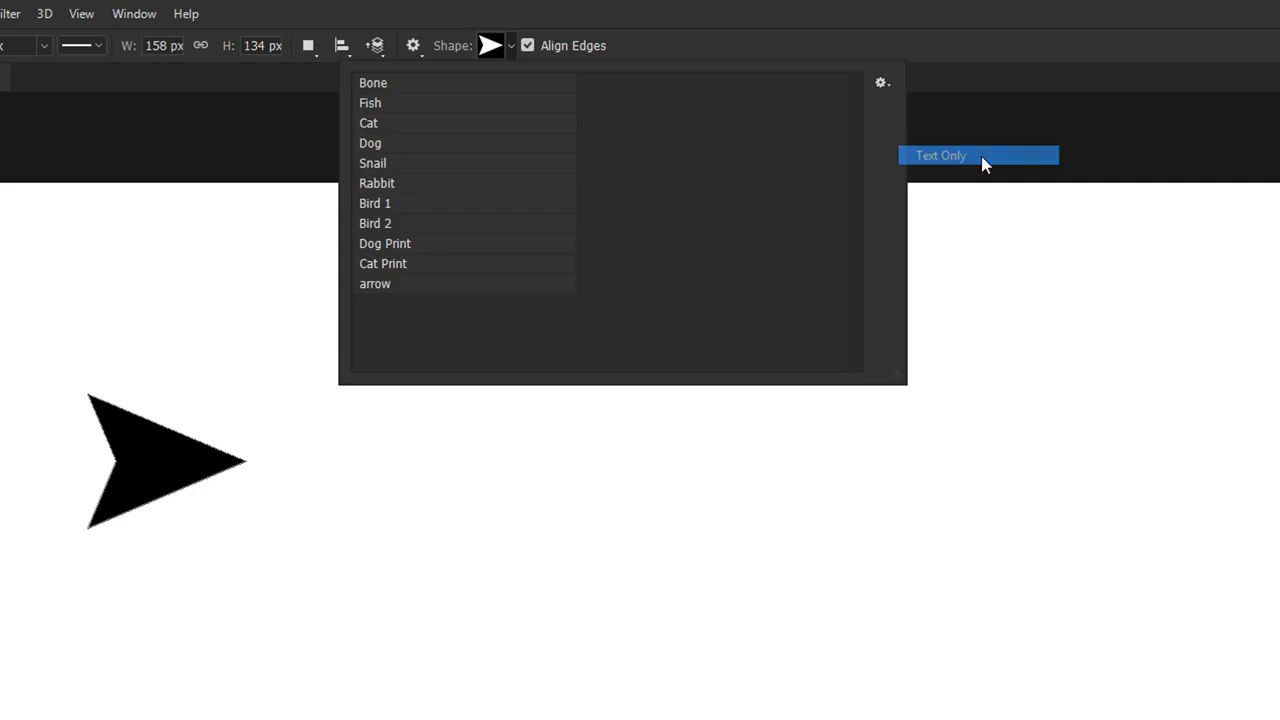
mouse_move(384, 284)
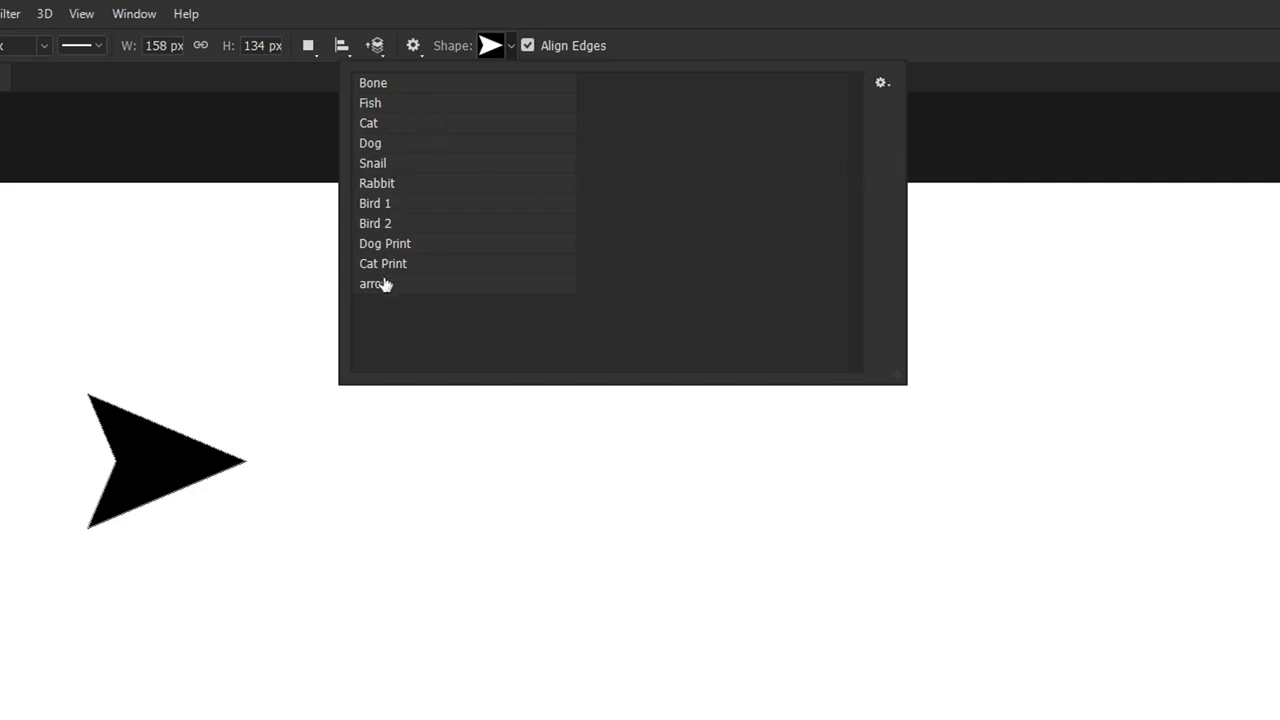
mouse_move(592, 298)
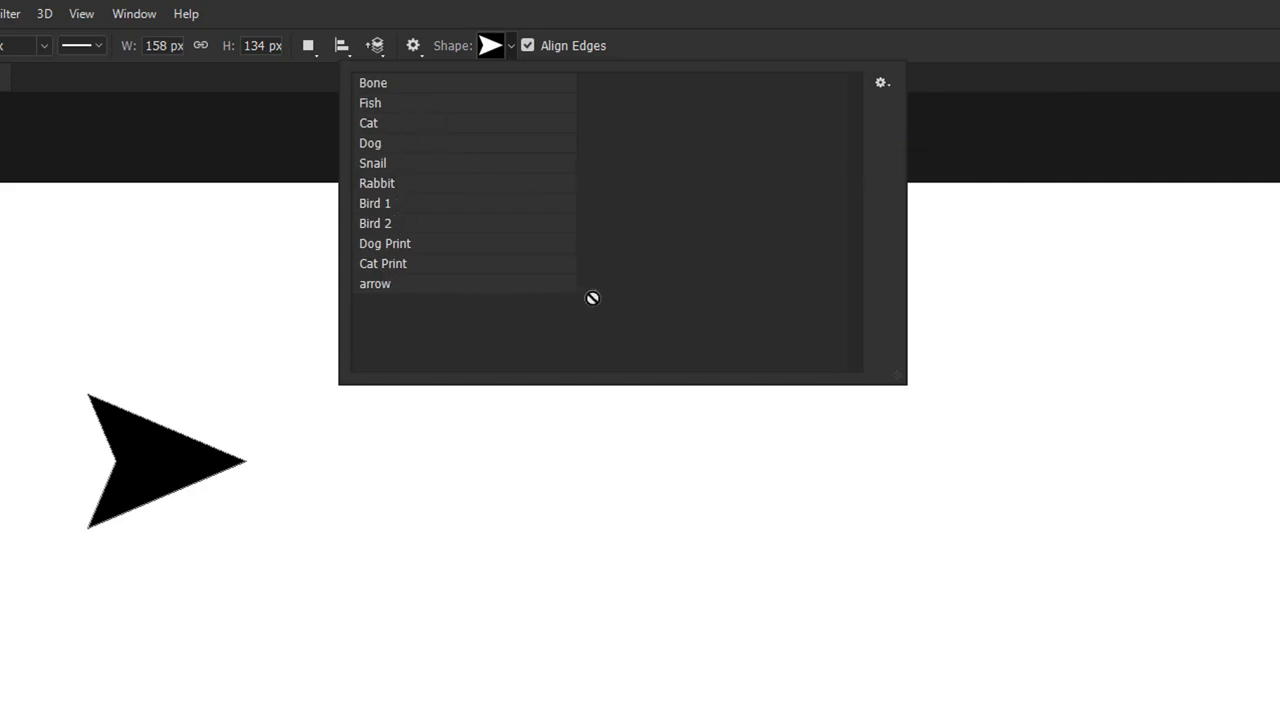
mouse_move(759, 174)
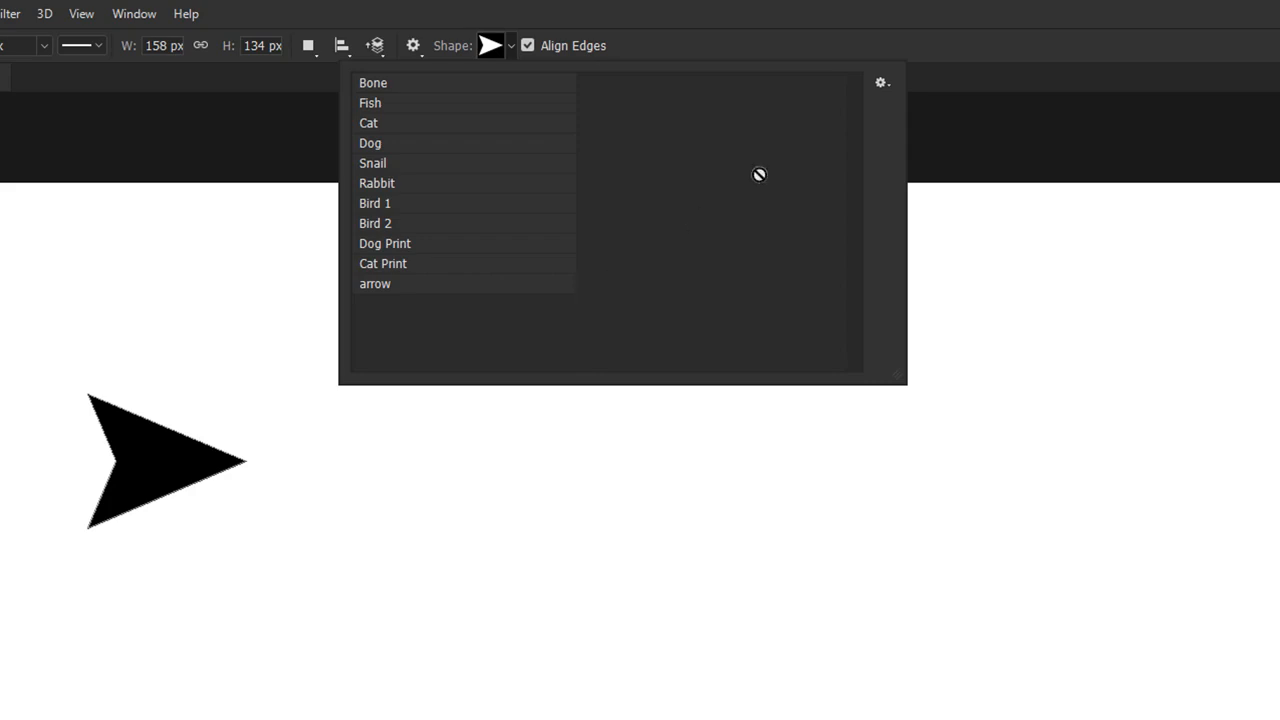
click(881, 82)
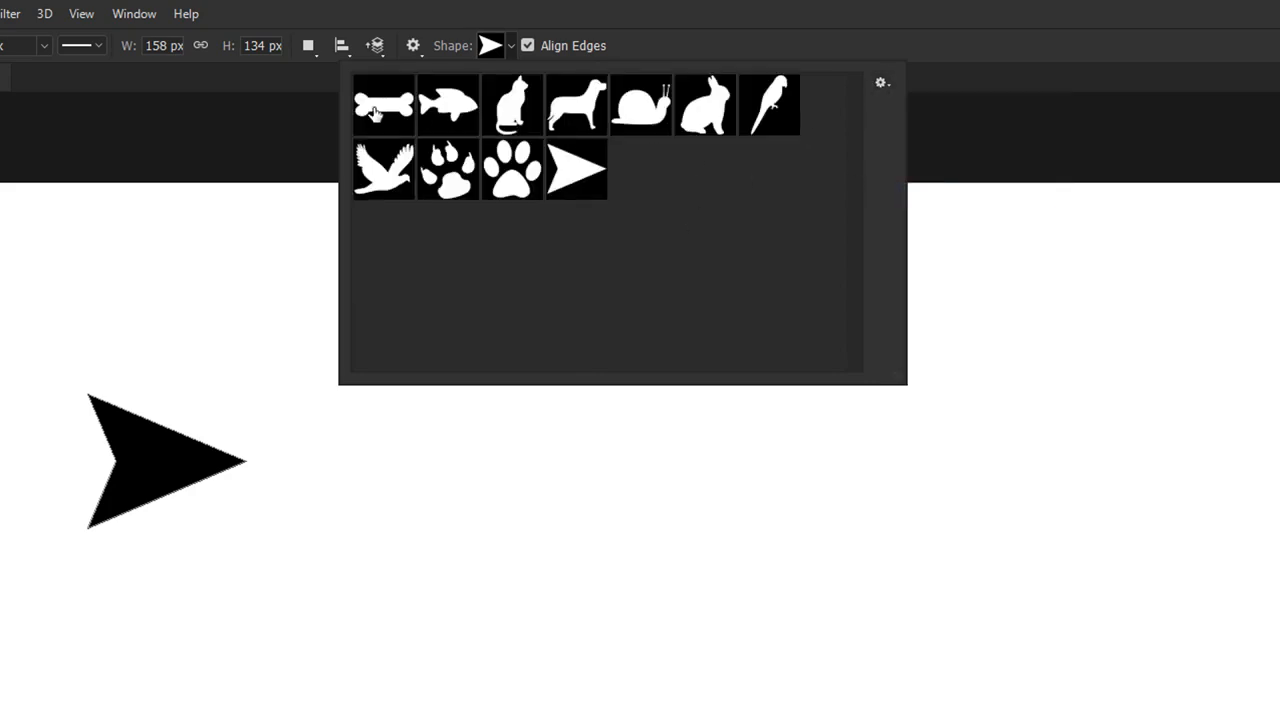
mouse_move(415, 178)
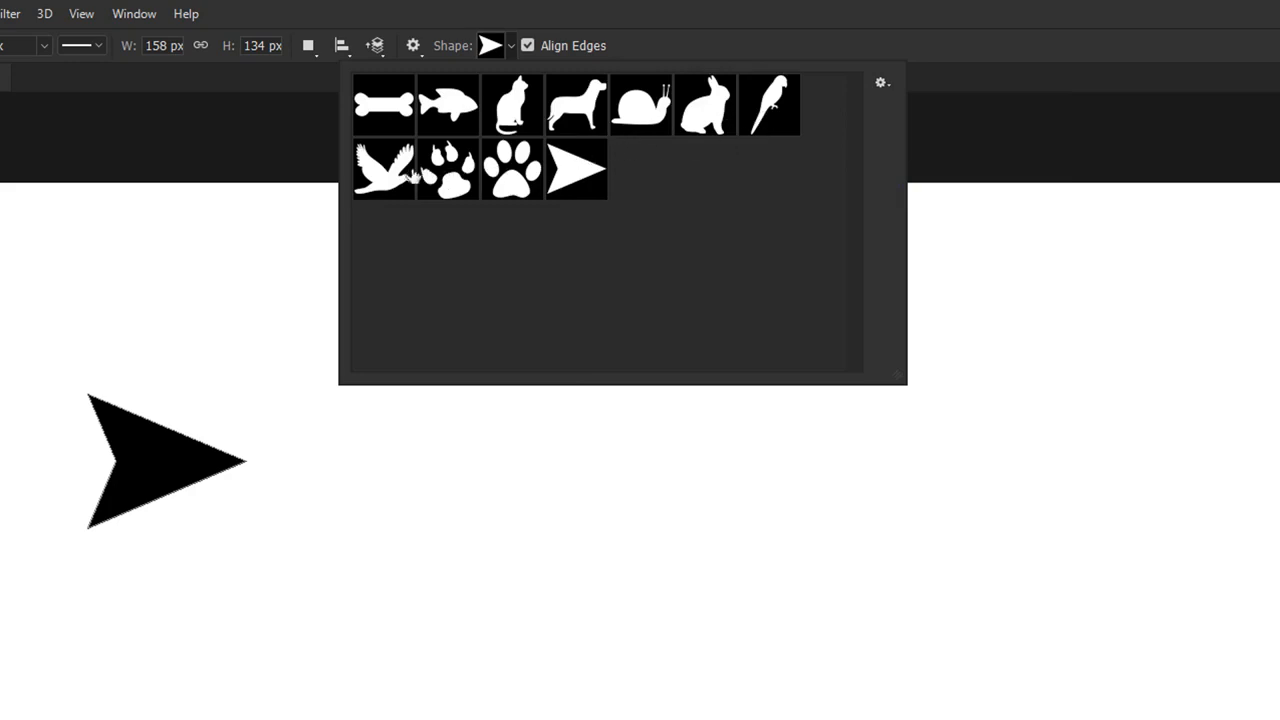
mouse_move(520, 236)
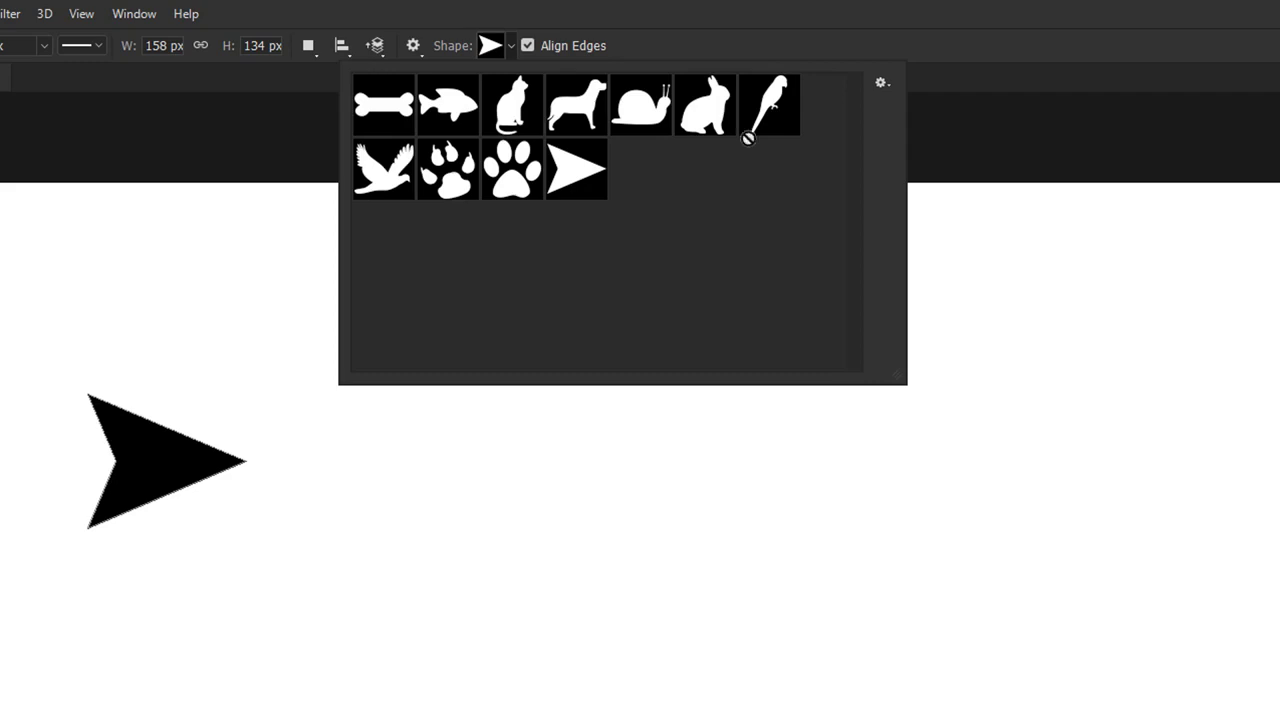
click(881, 82)
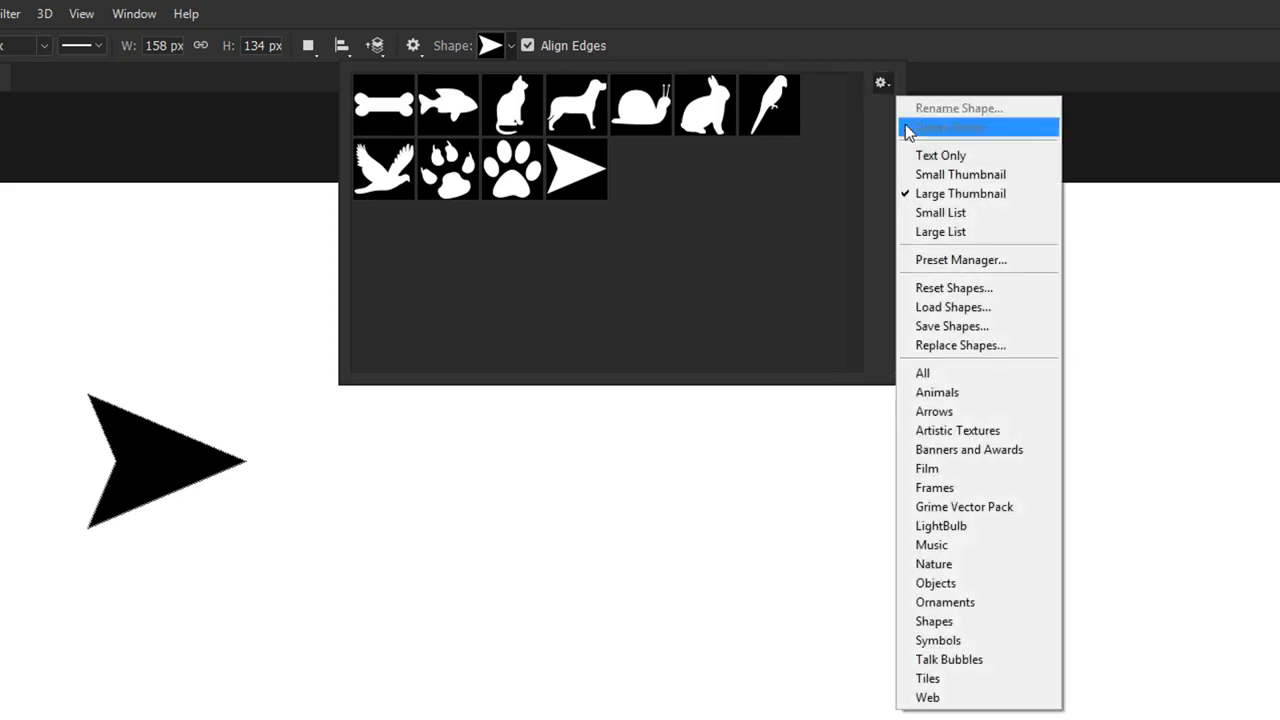
click(940, 212)
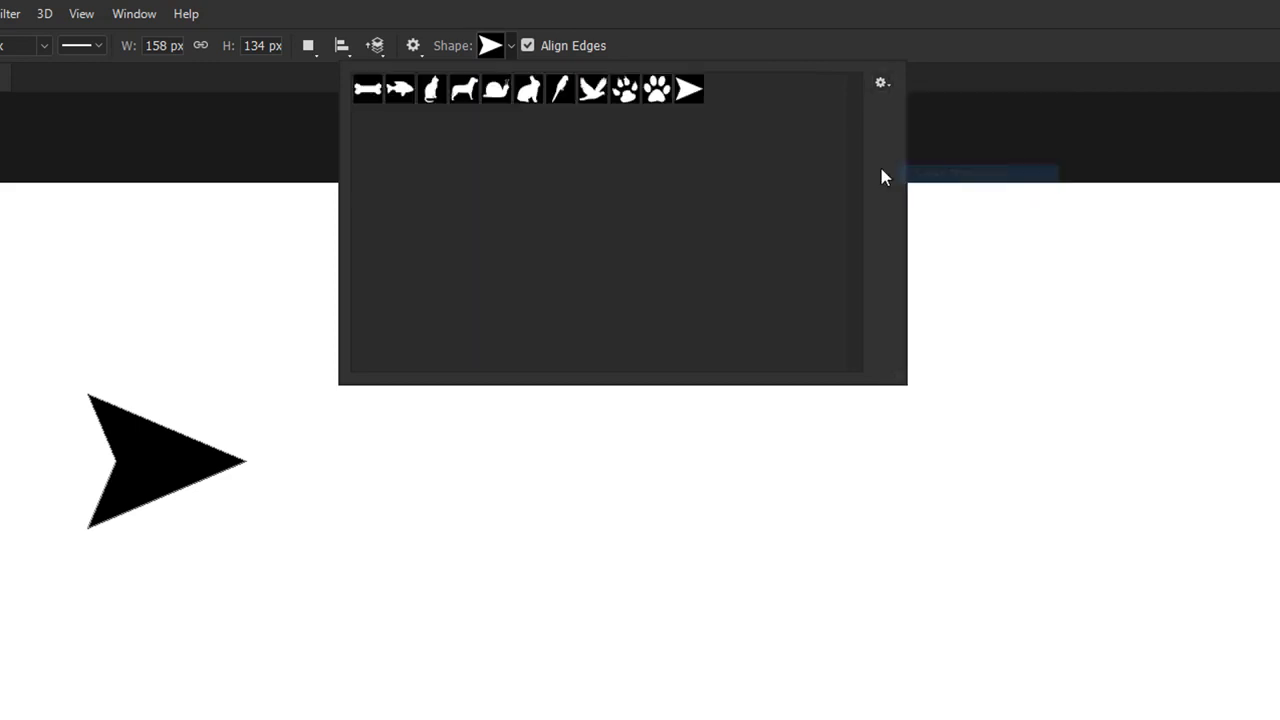
Append the Arrows set, then replace presets with All shapes without saving current ones.
click(881, 82)
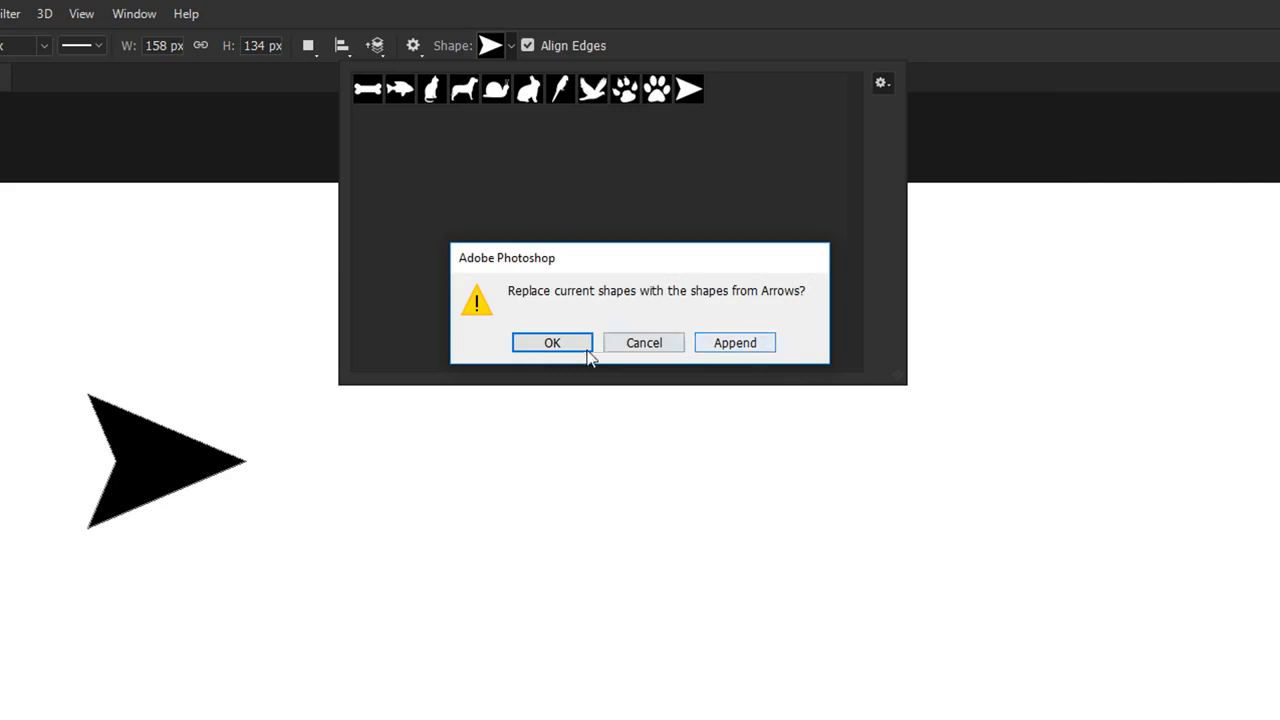
mouse_move(735, 342)
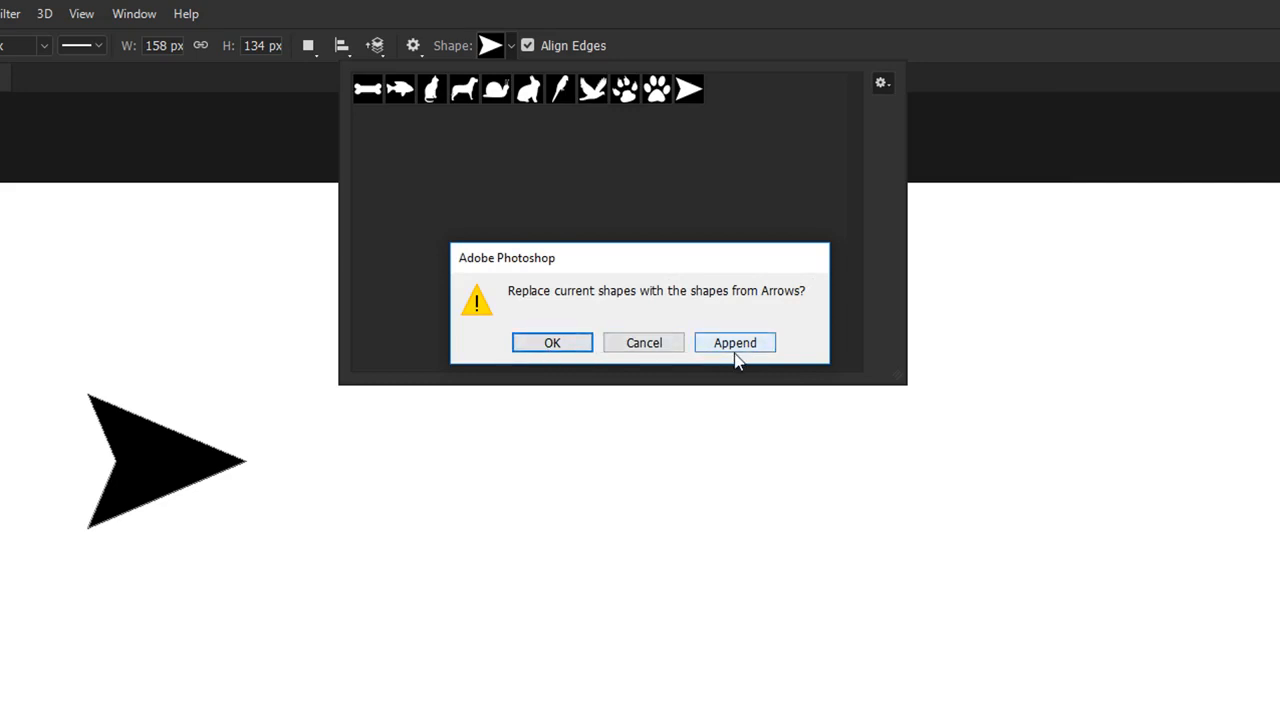
mouse_move(705, 265)
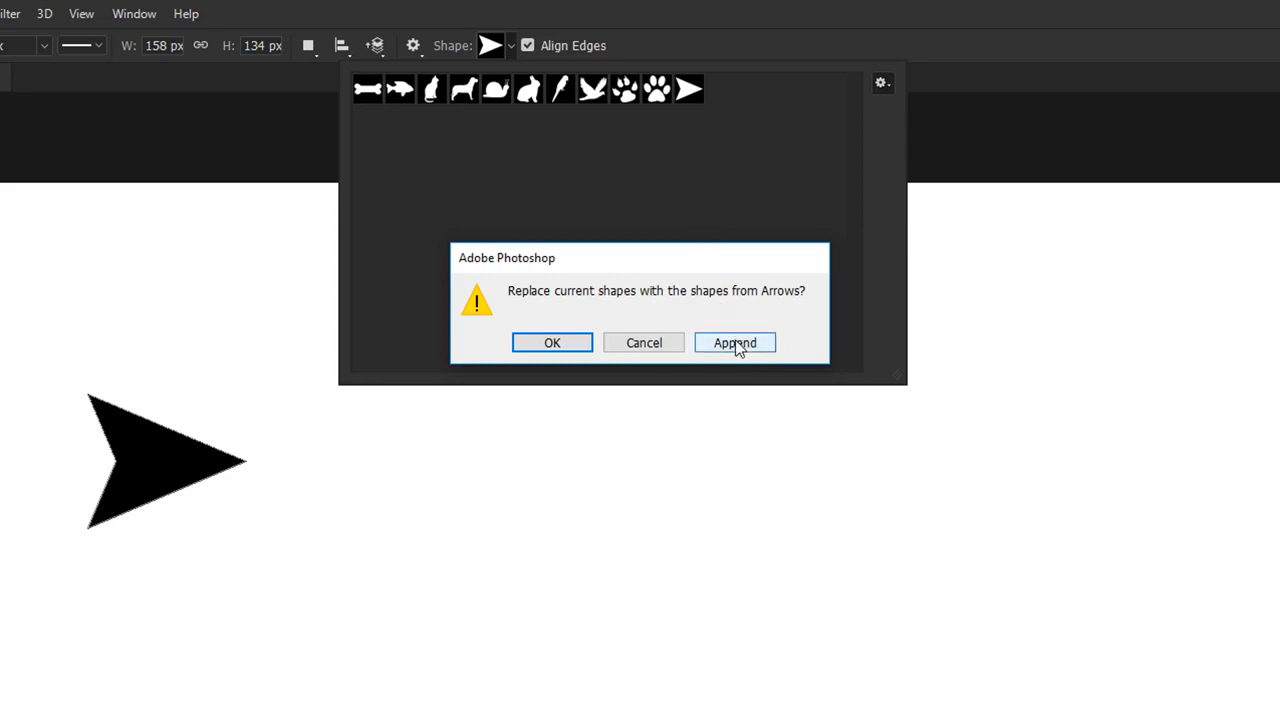
click(734, 342)
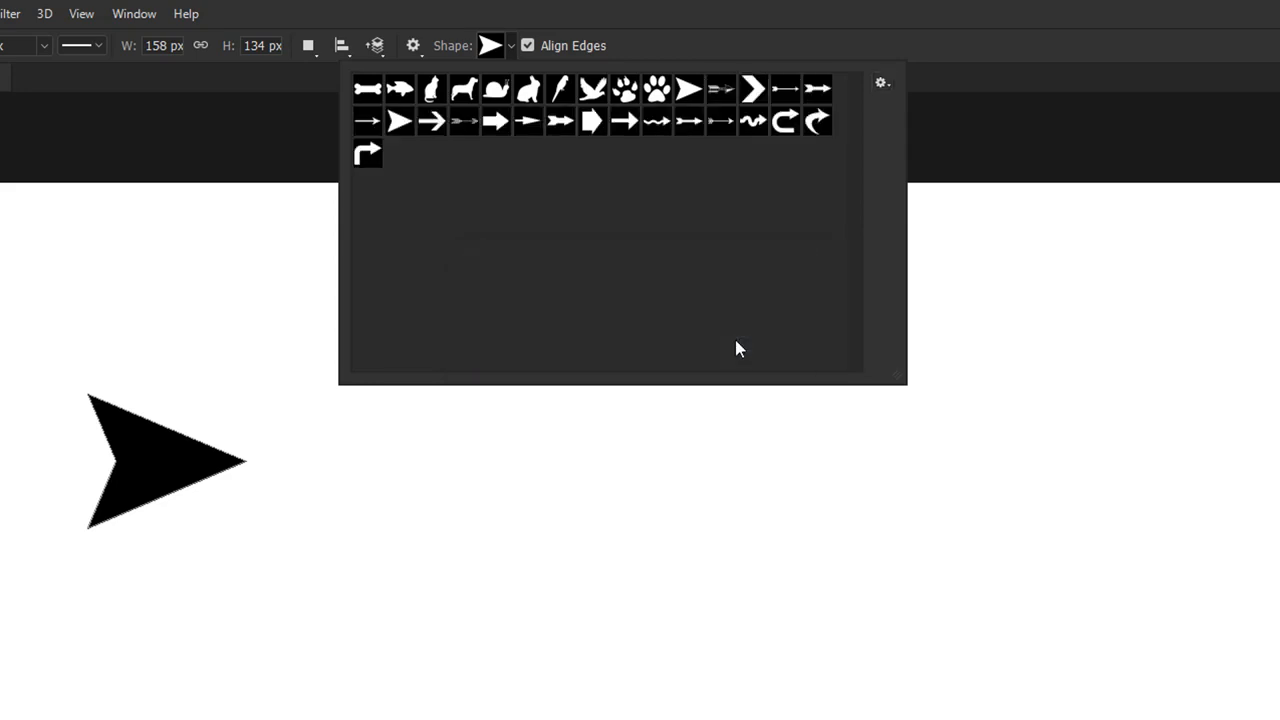
mouse_move(802, 140)
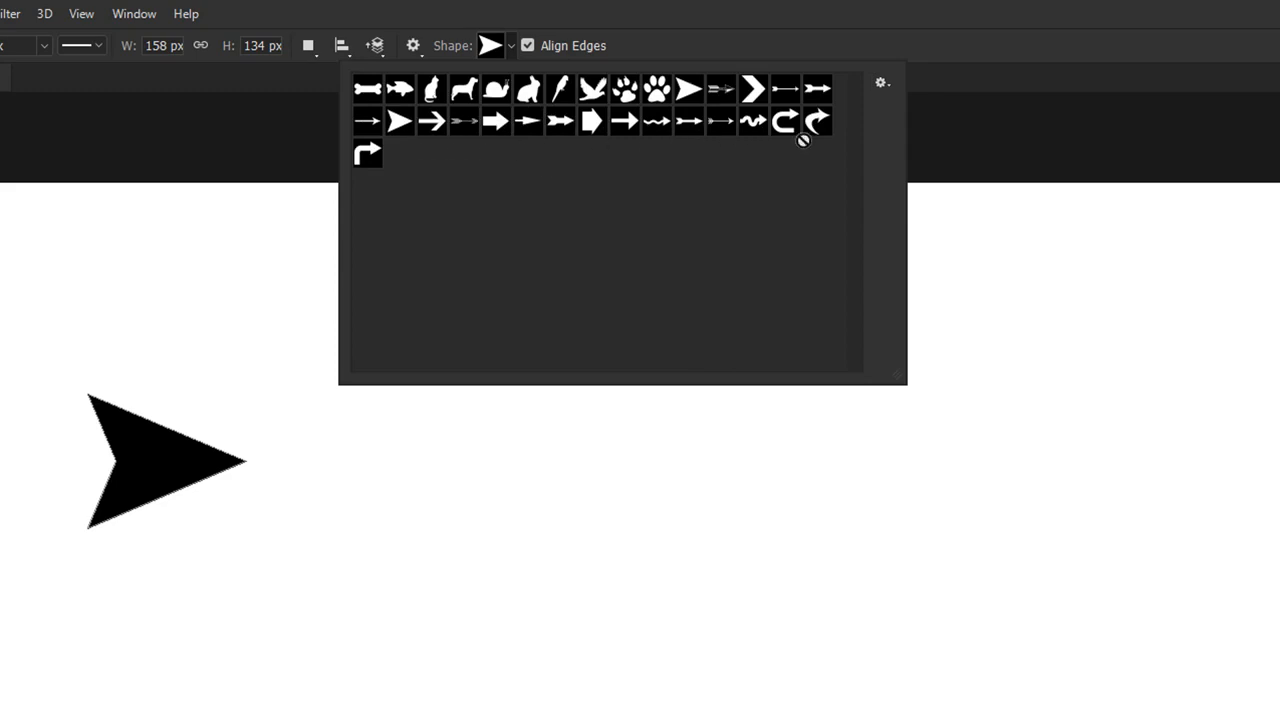
mouse_move(493, 122)
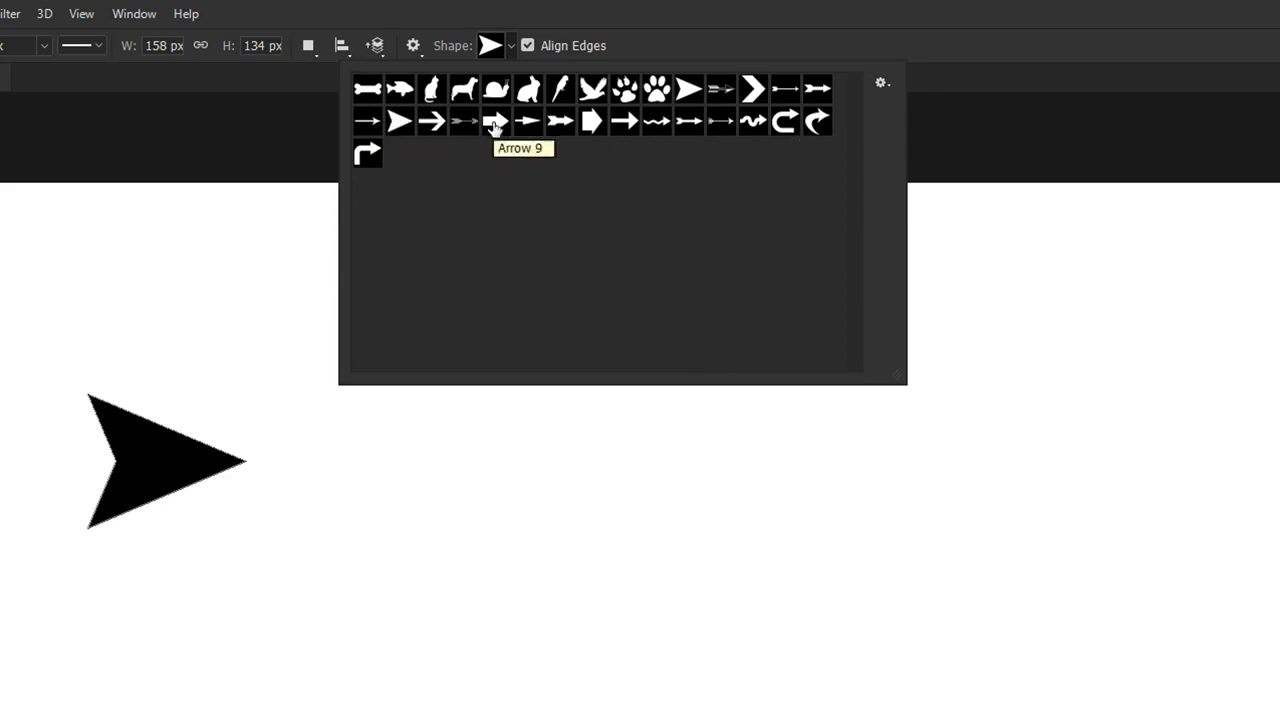
click(881, 82)
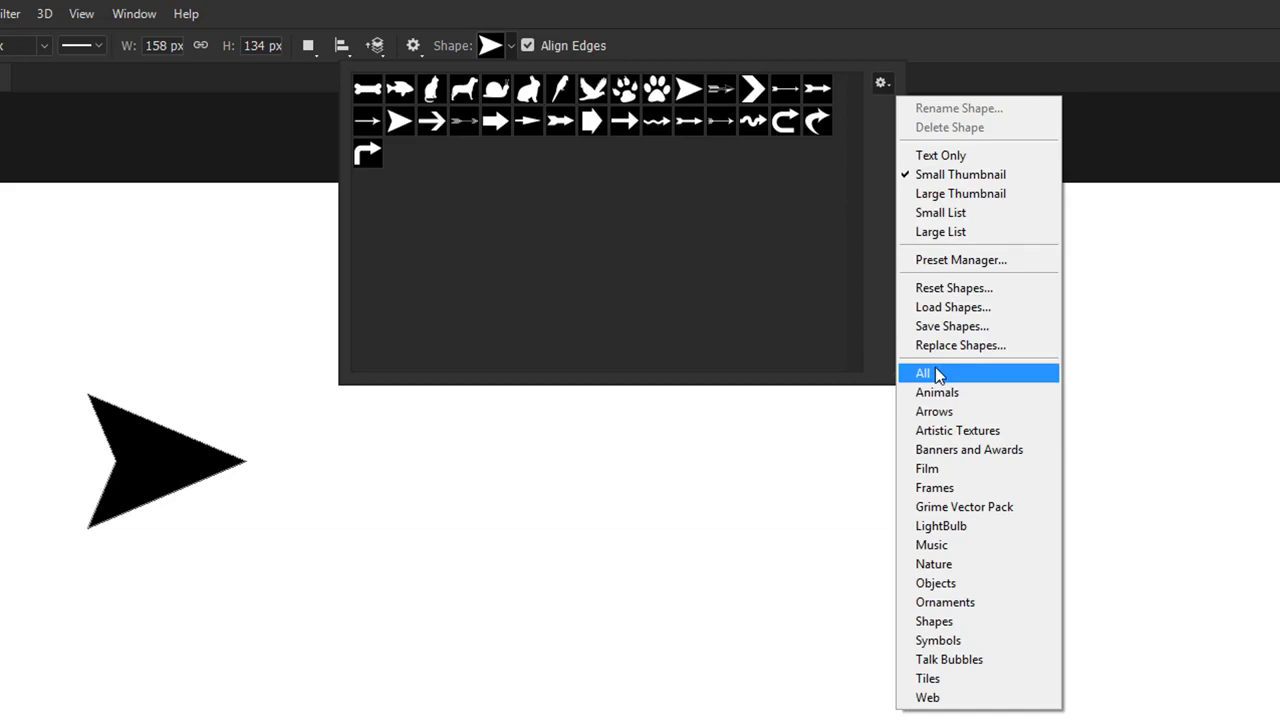
click(922, 372)
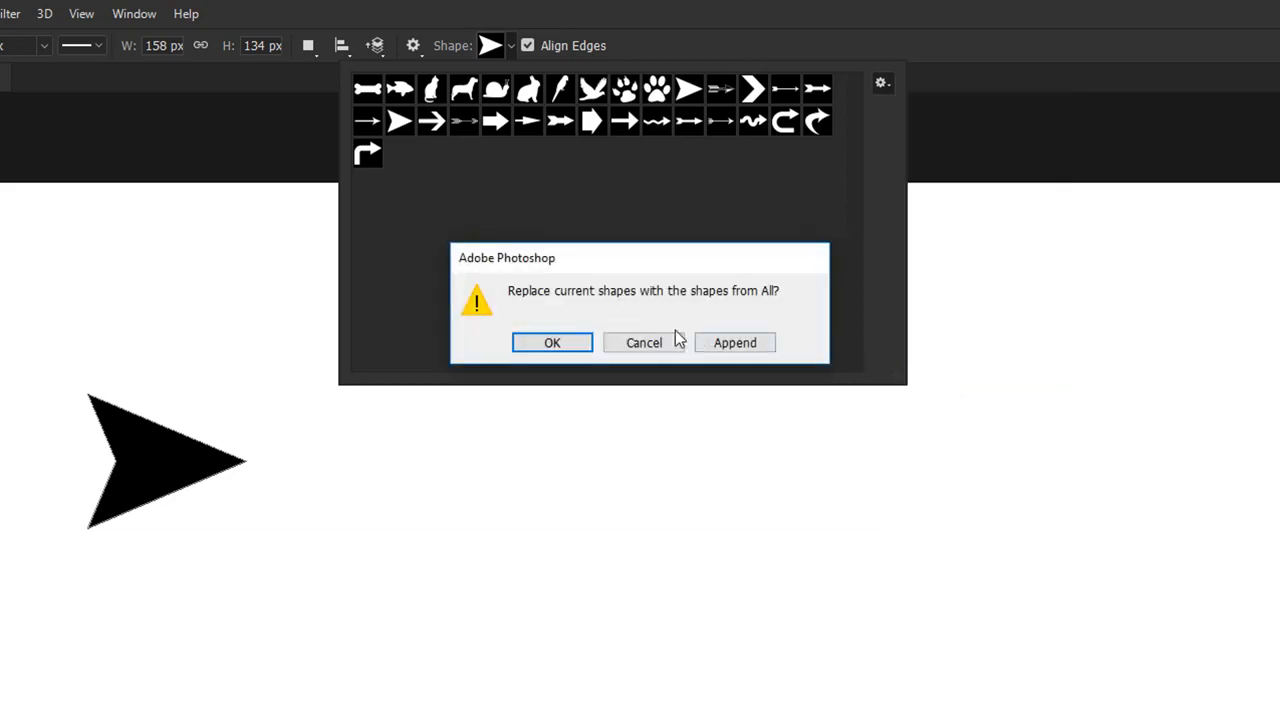
click(551, 342)
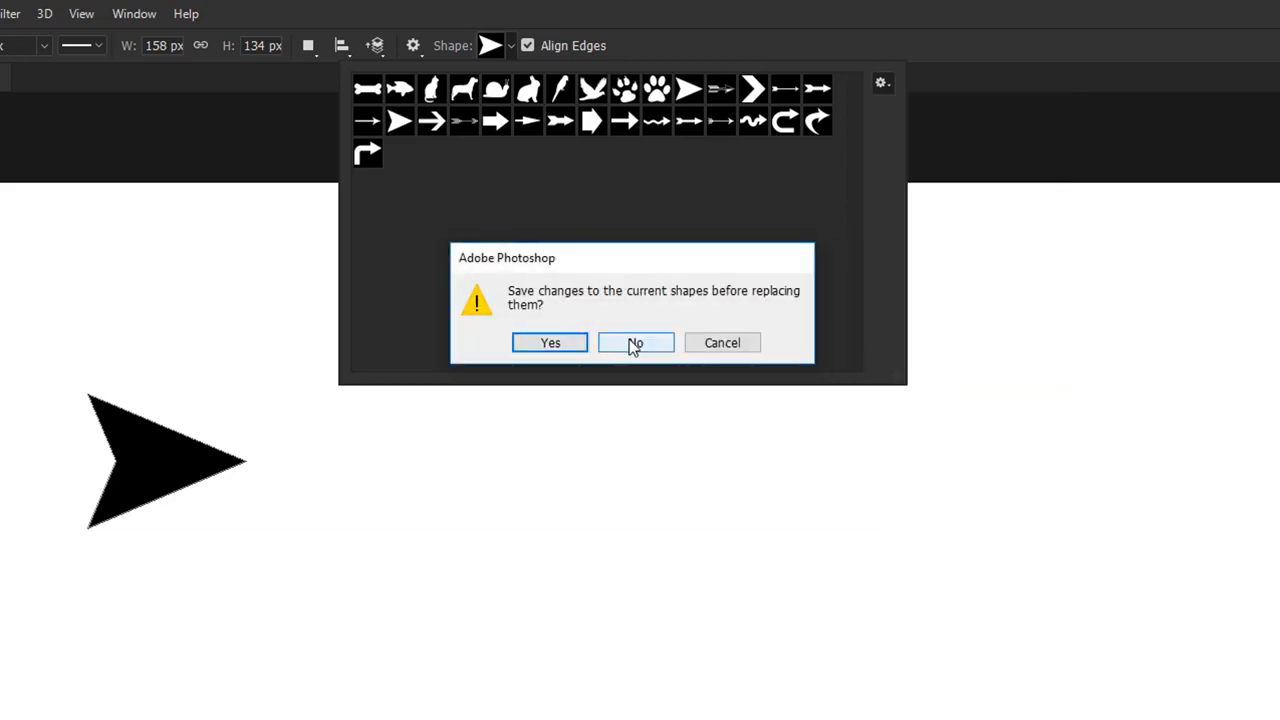
click(635, 342)
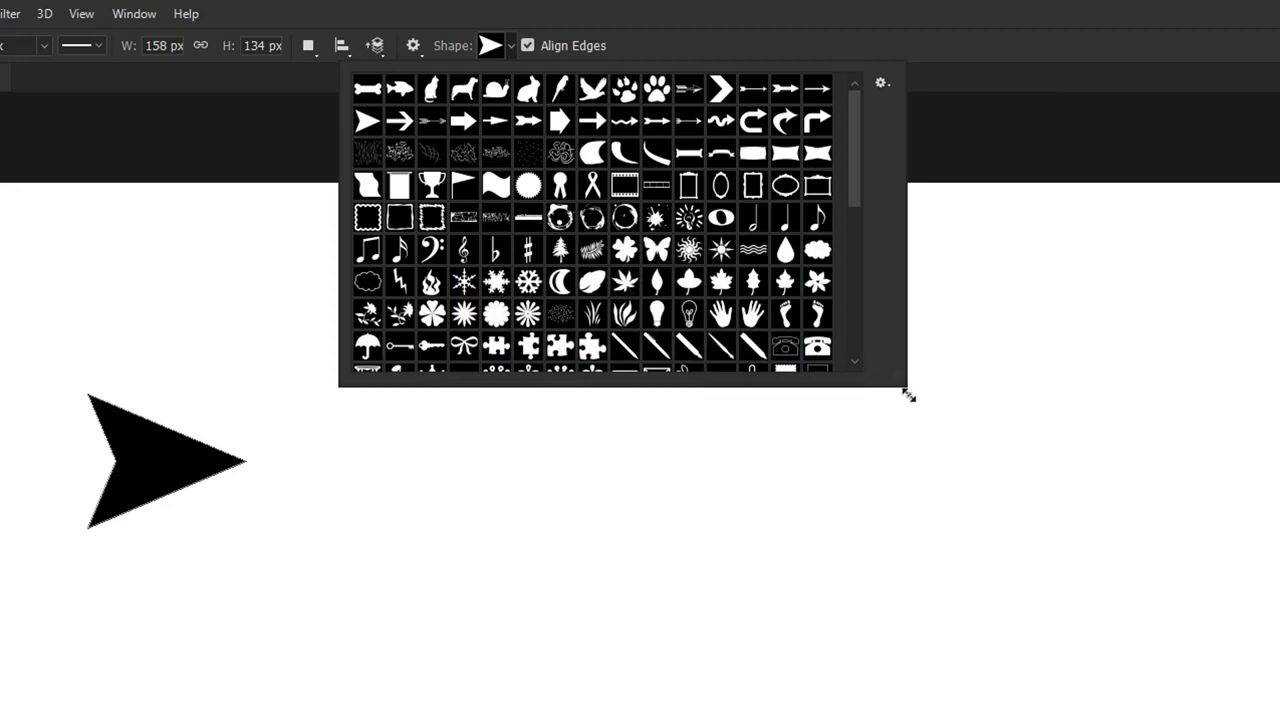
Move the cloud speech bubble to the right of the arrow, then bring up the Shapes4FREE site.
scroll(down, 3)
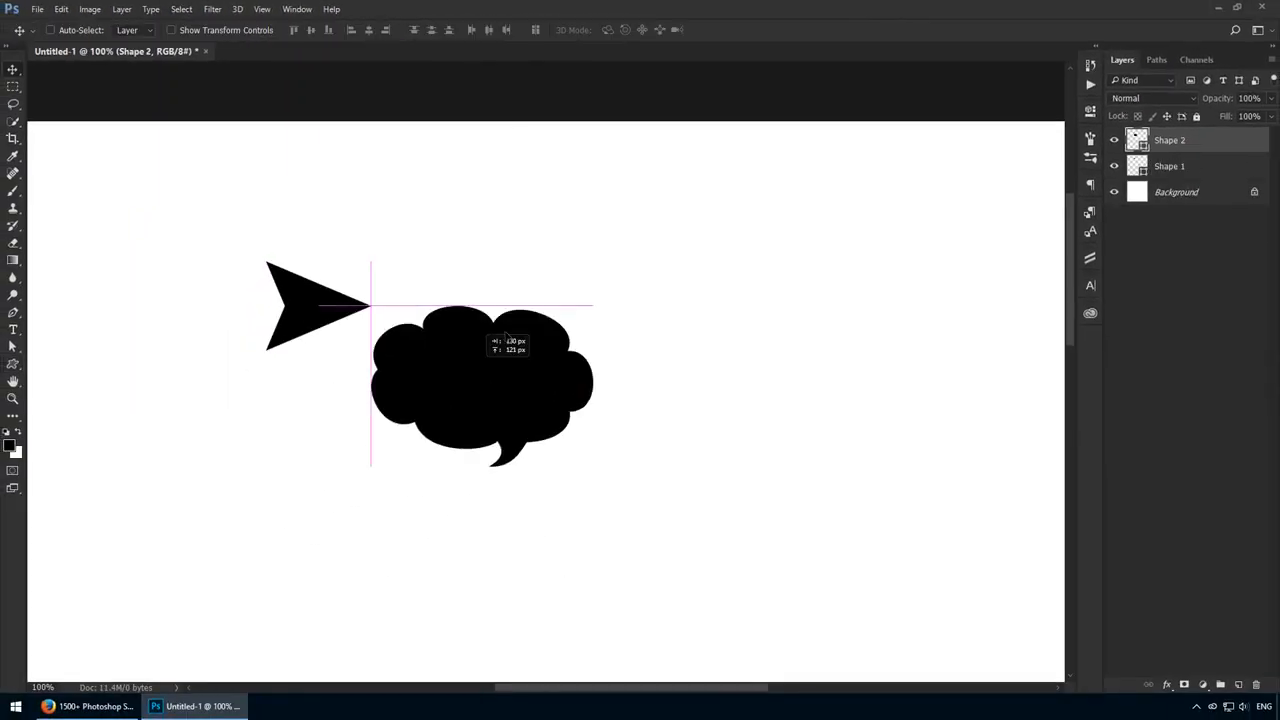
drag(480, 380, 553, 285)
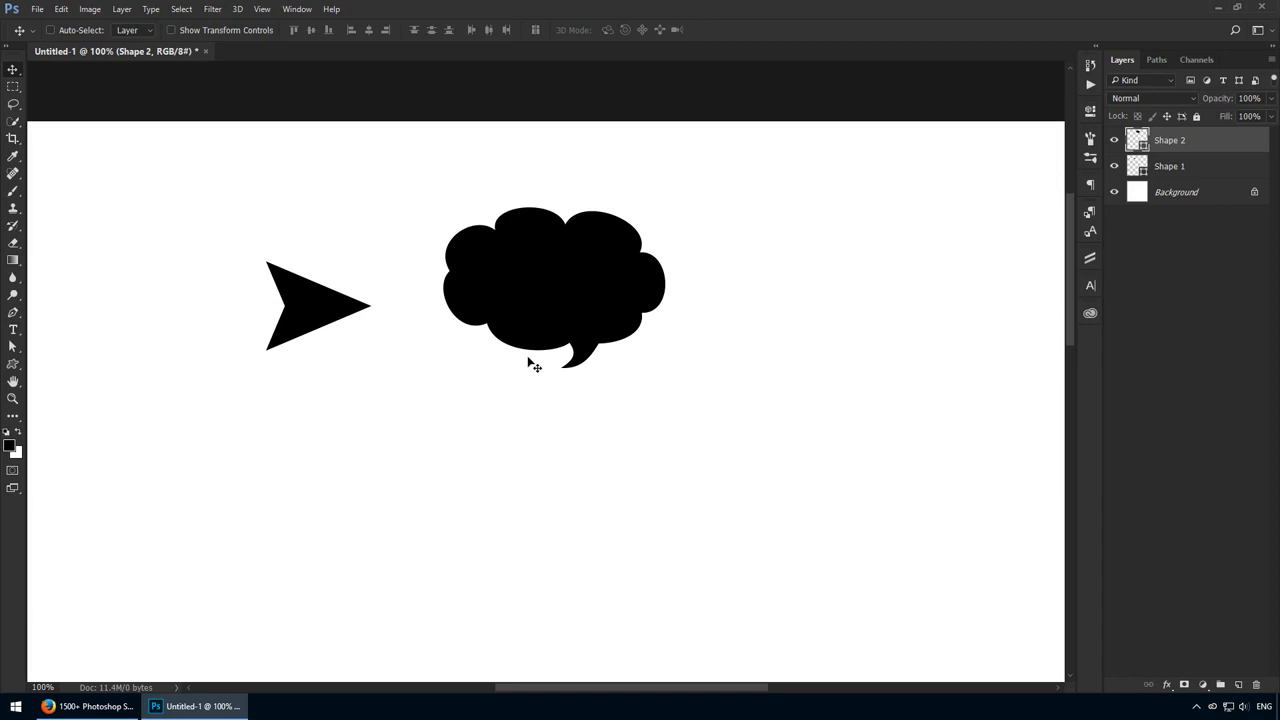
click(47, 706)
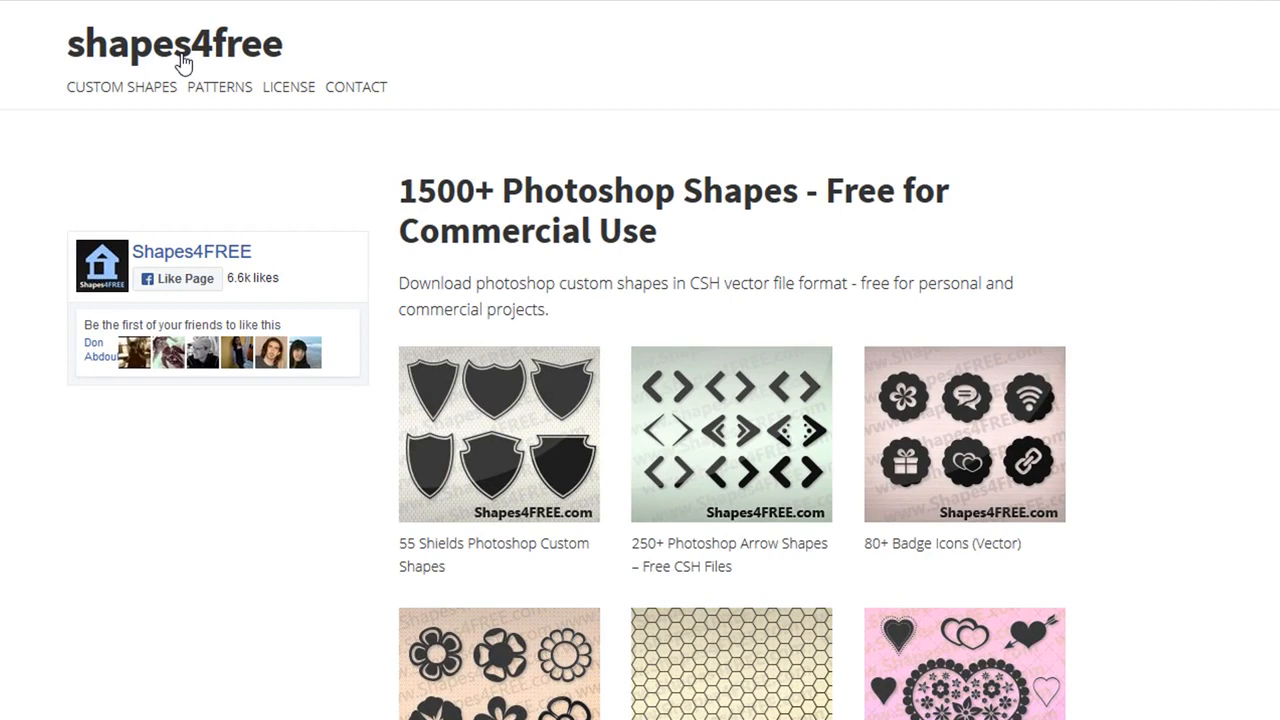
Open the 55 Hearts page on Shapes4FREE, download the pack, and open its zip.
scroll(down, 3)
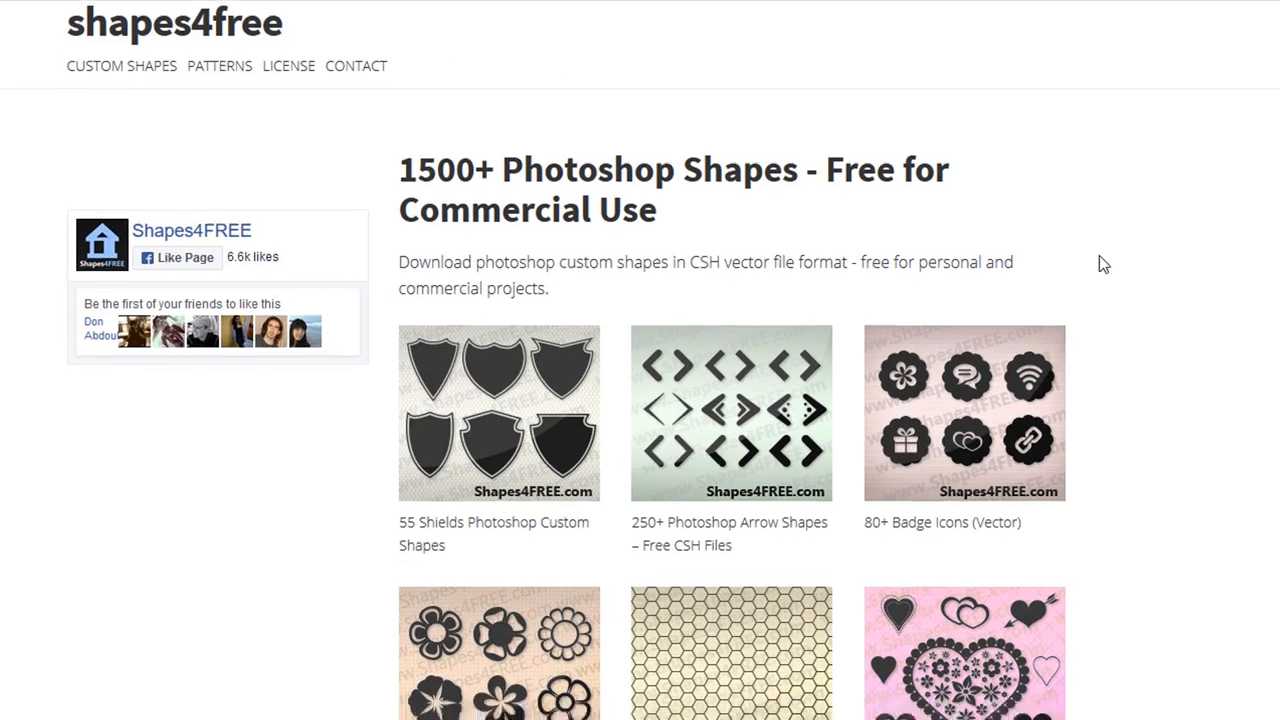
scroll(down, 3)
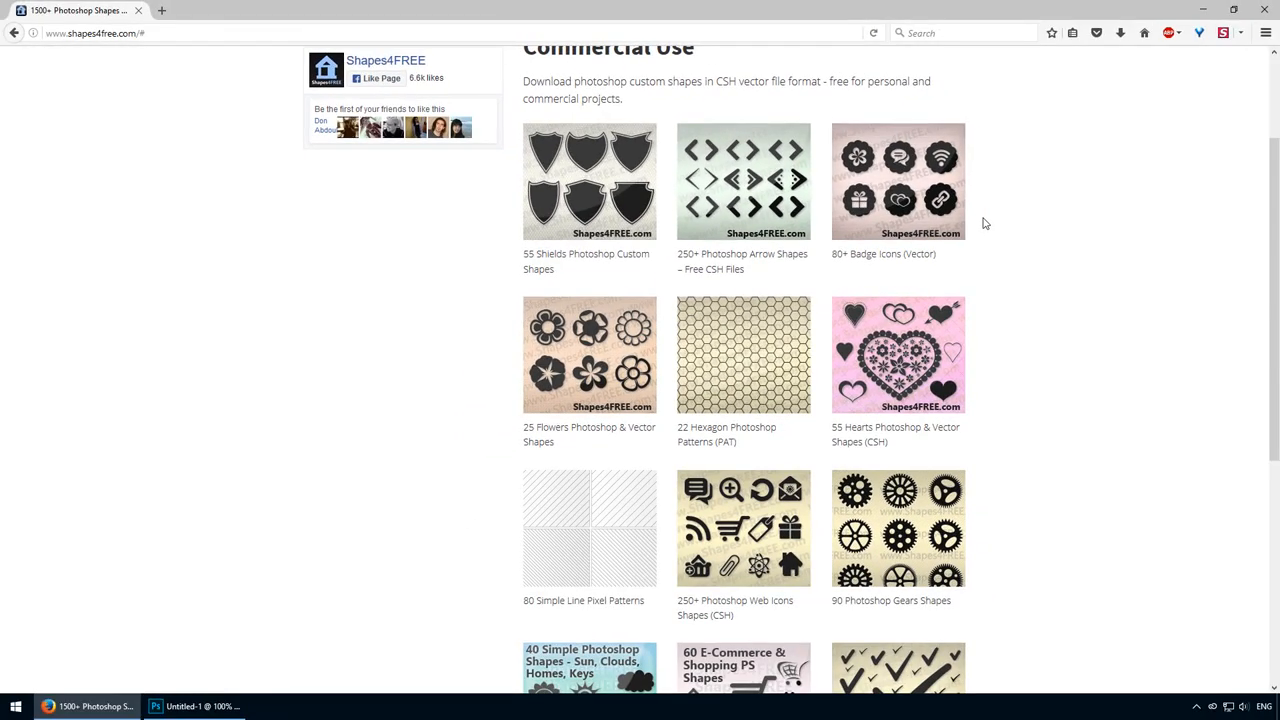
click(897, 355)
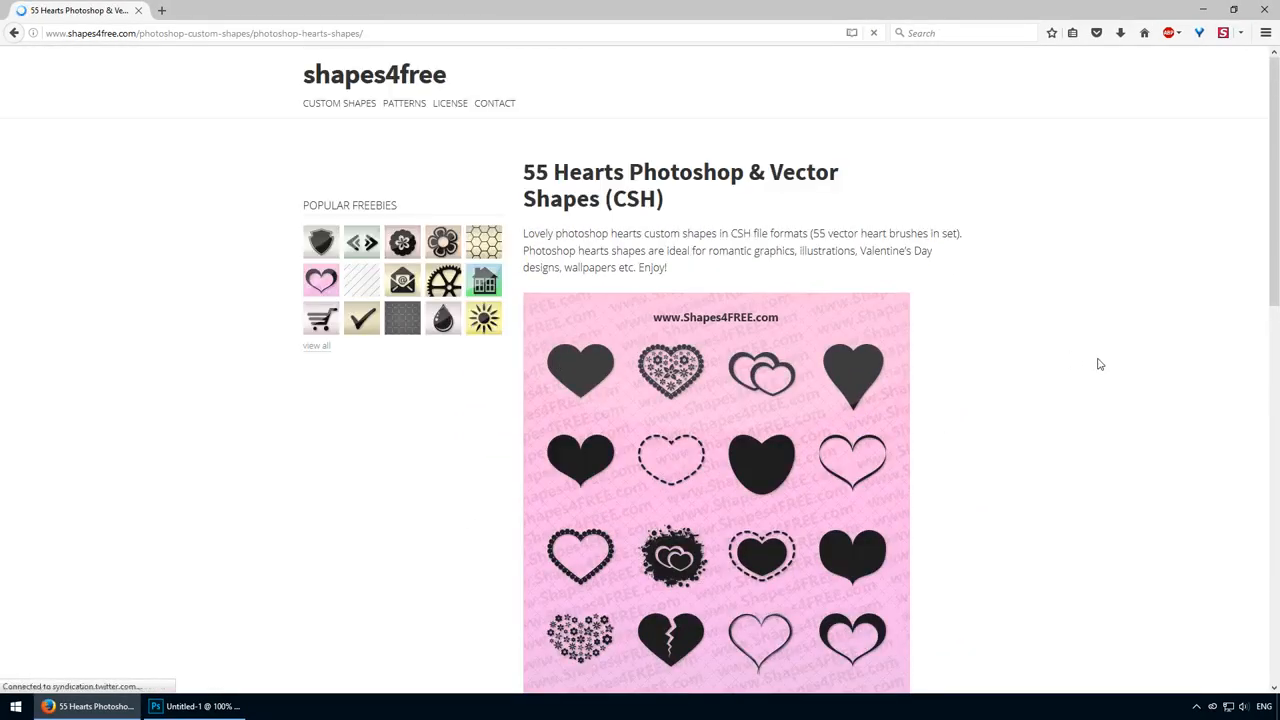
scroll(down, 3)
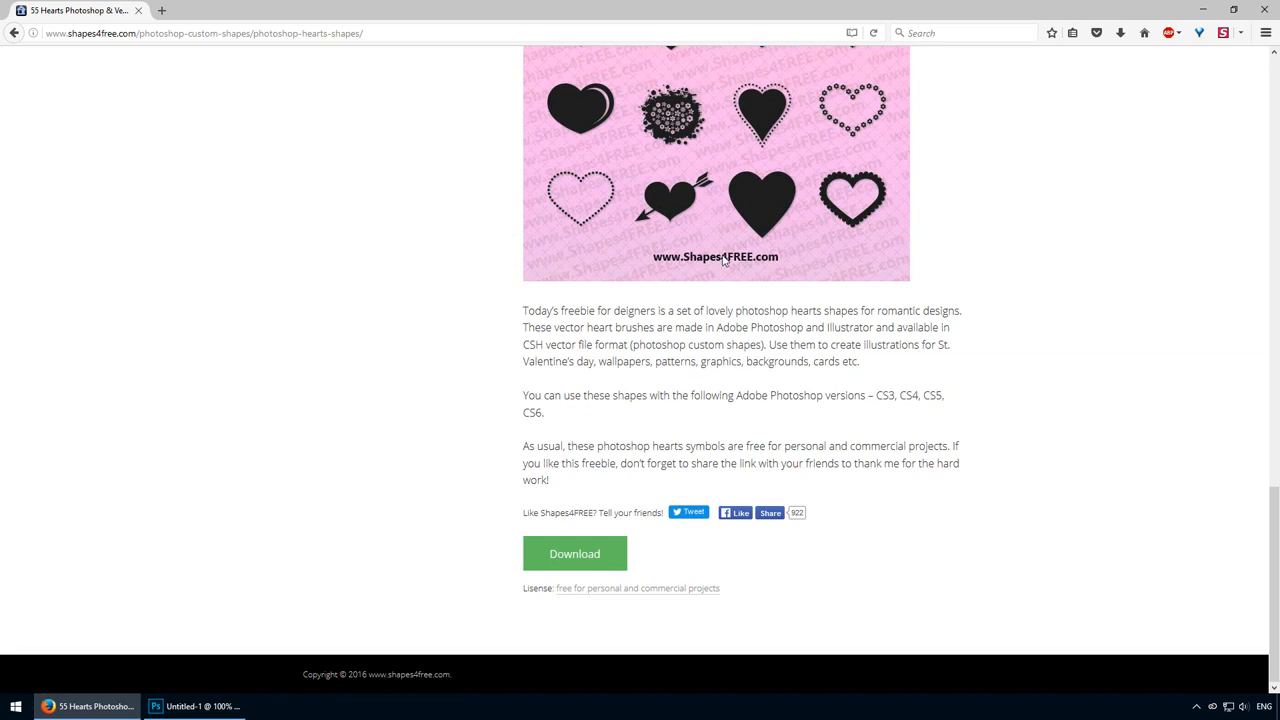
click(574, 553)
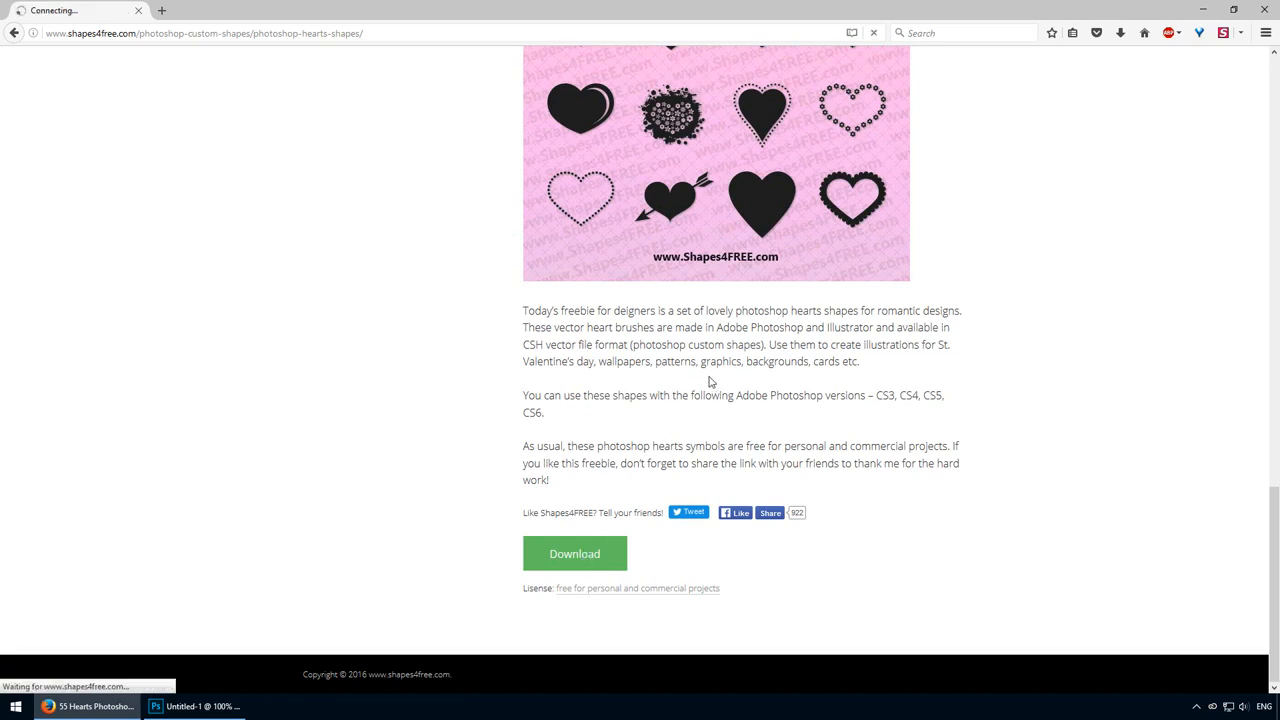
click(574, 553)
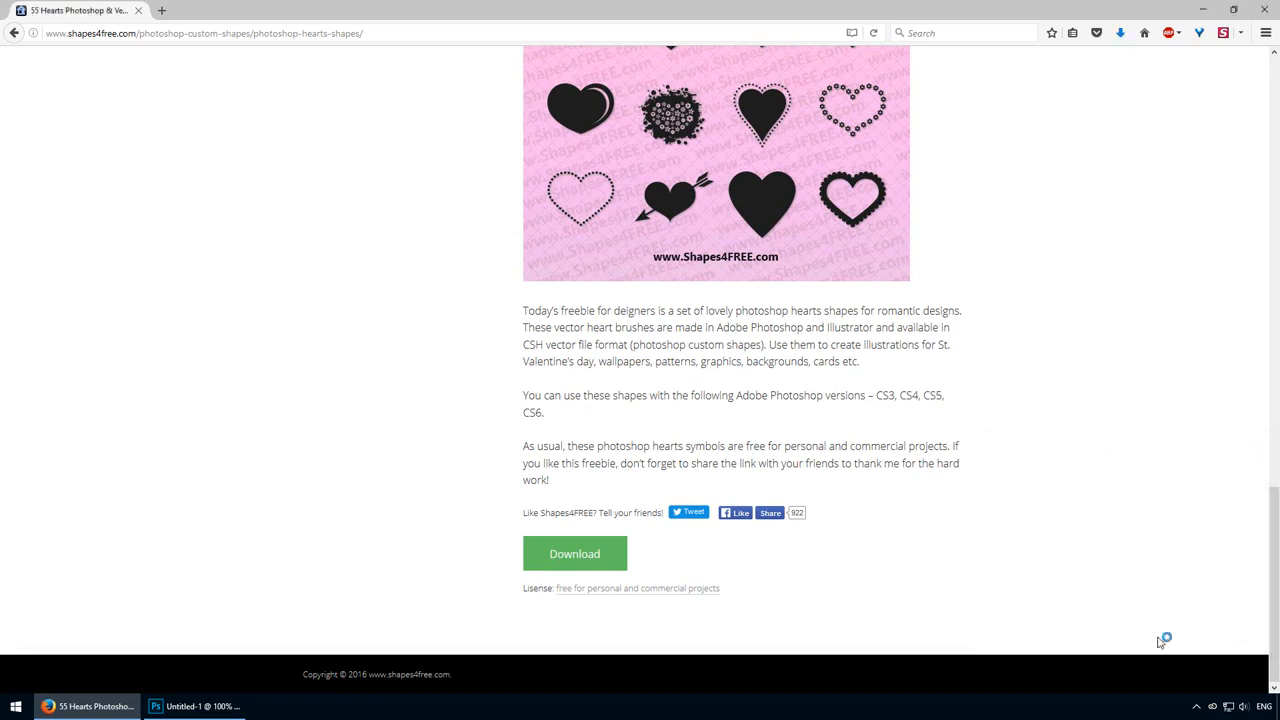
click(574, 553)
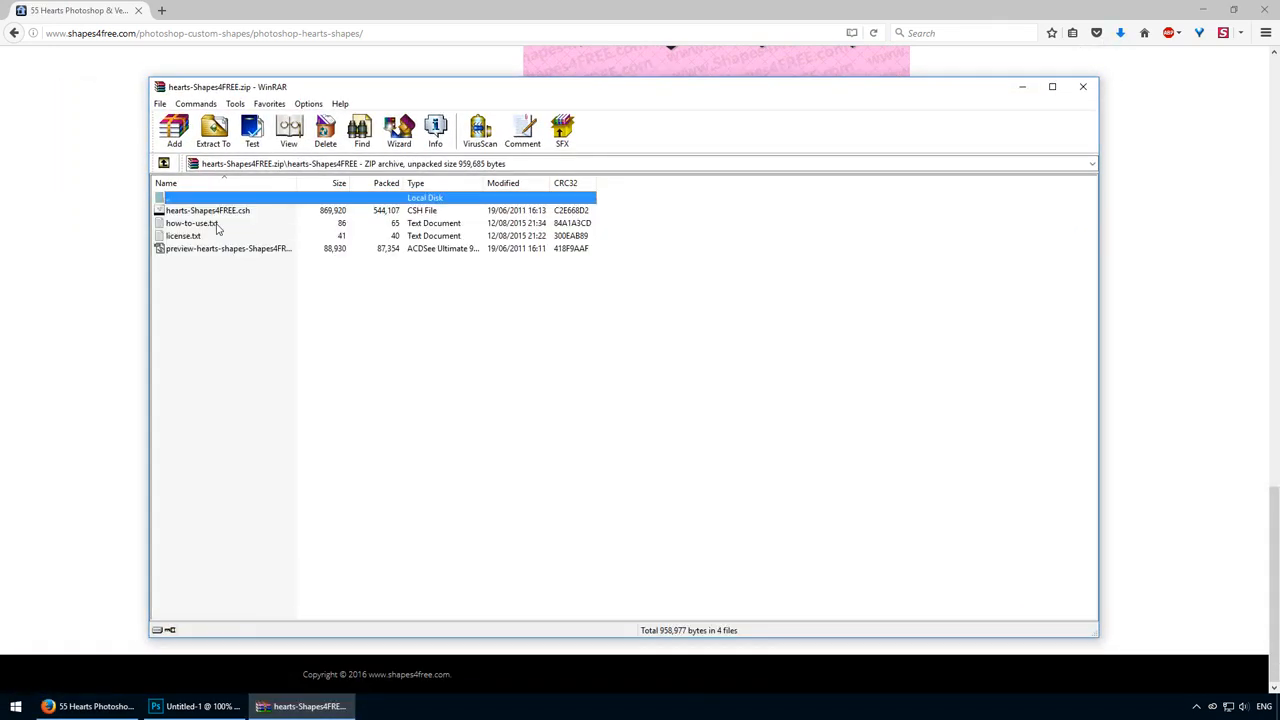
Select hearts-Shapes4FREE.csh inside the WinRAR archive.
click(207, 210)
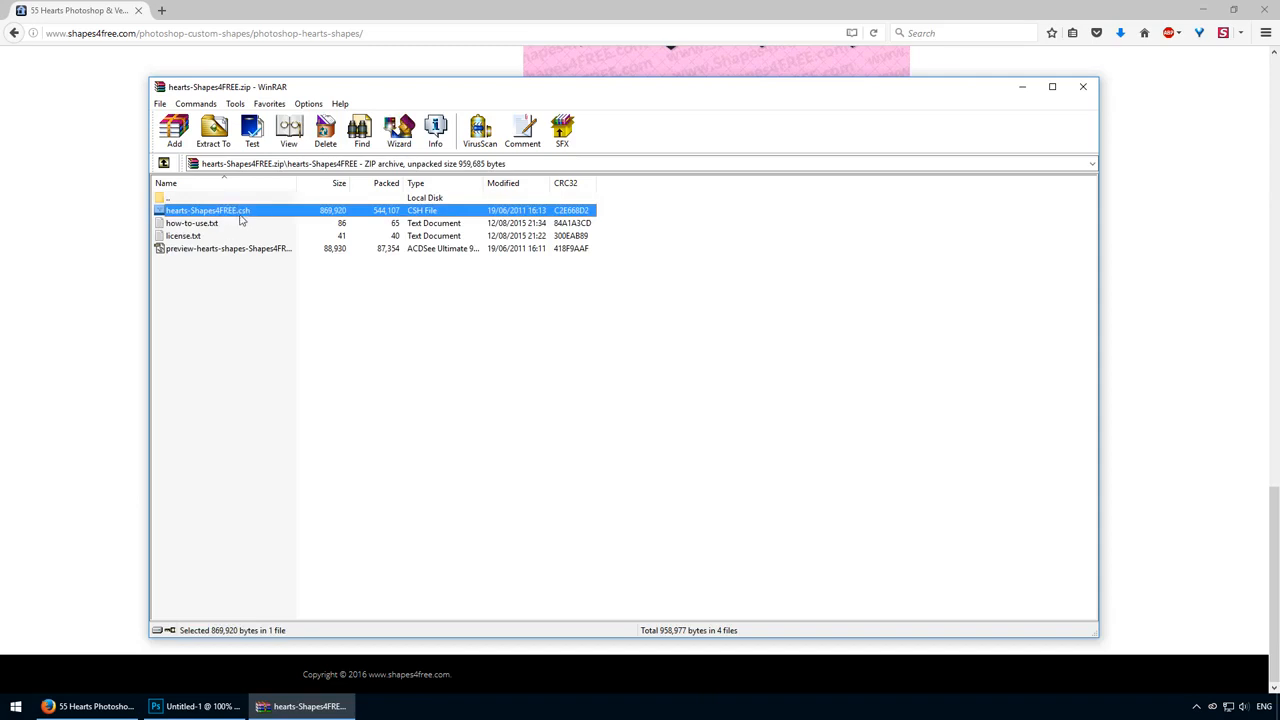
mouse_move(261, 307)
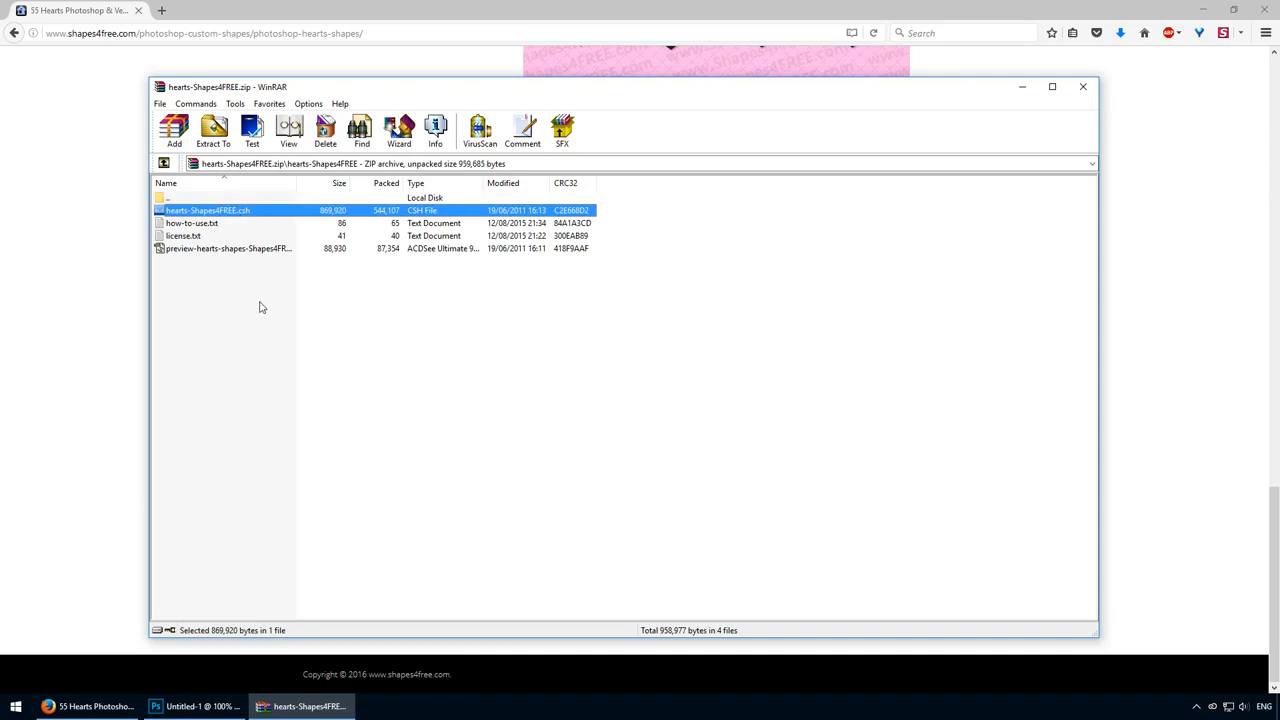
mouse_move(230, 217)
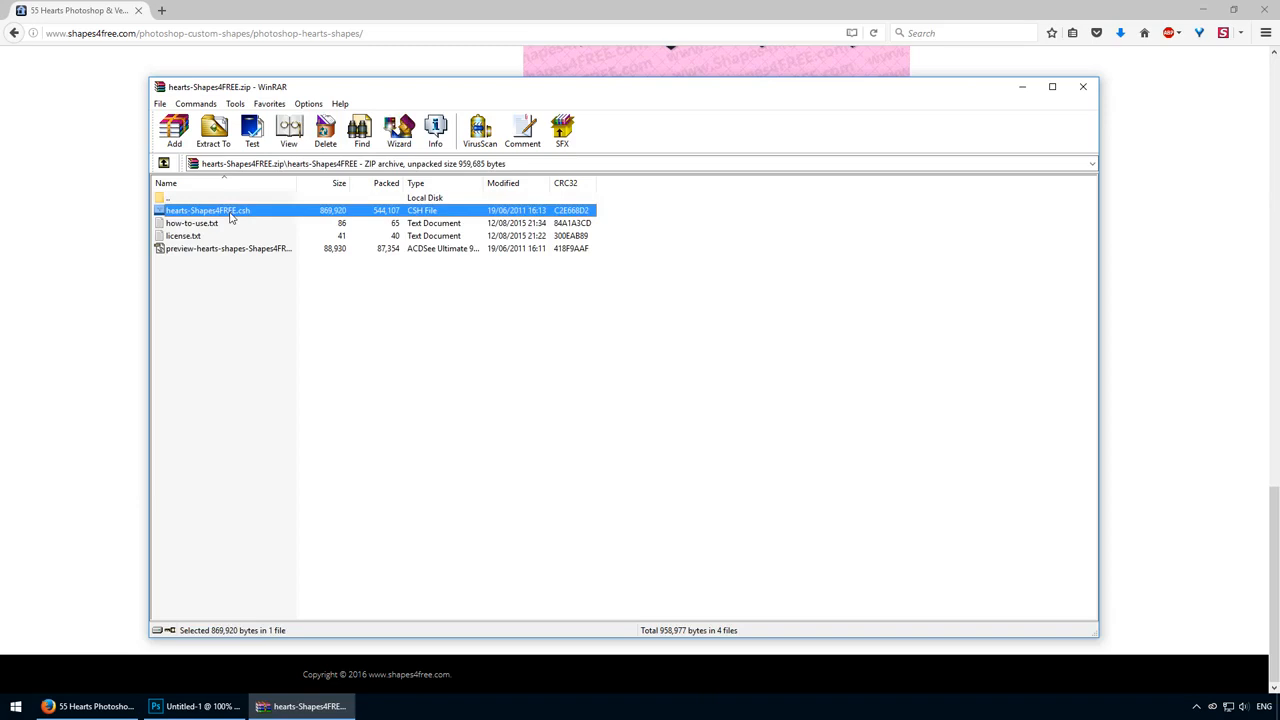
mouse_move(230, 338)
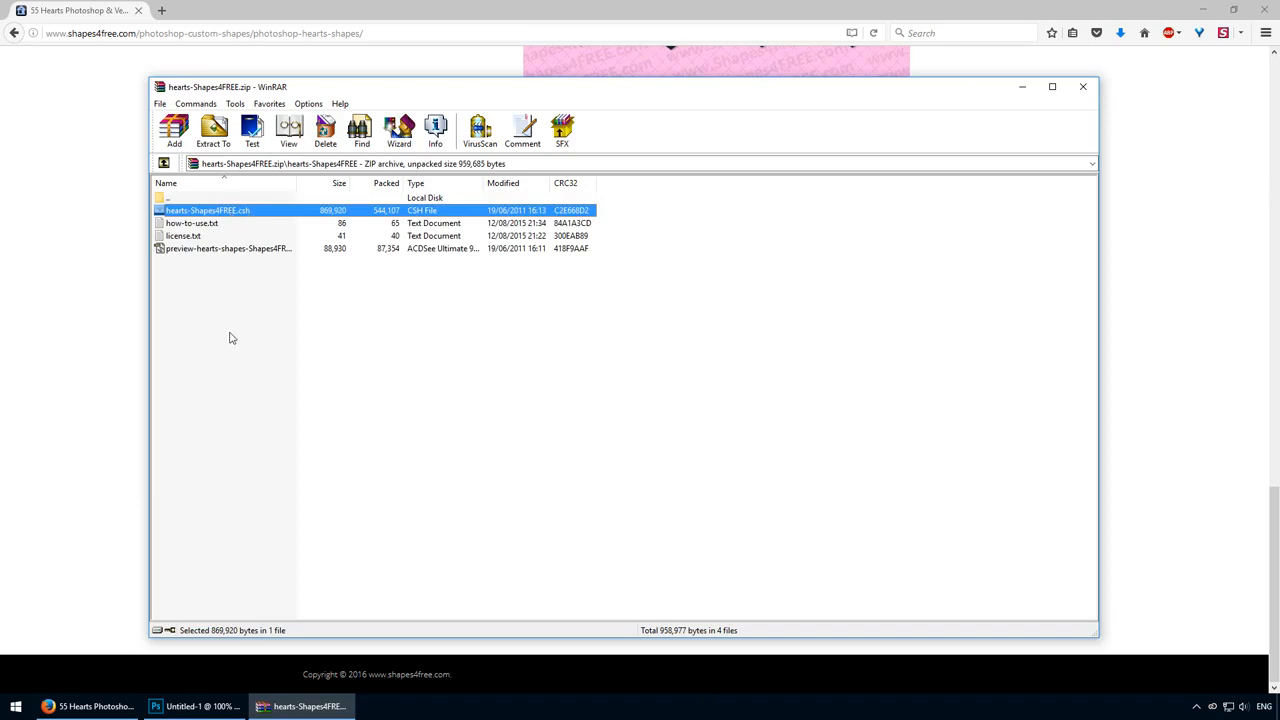
mouse_move(228, 211)
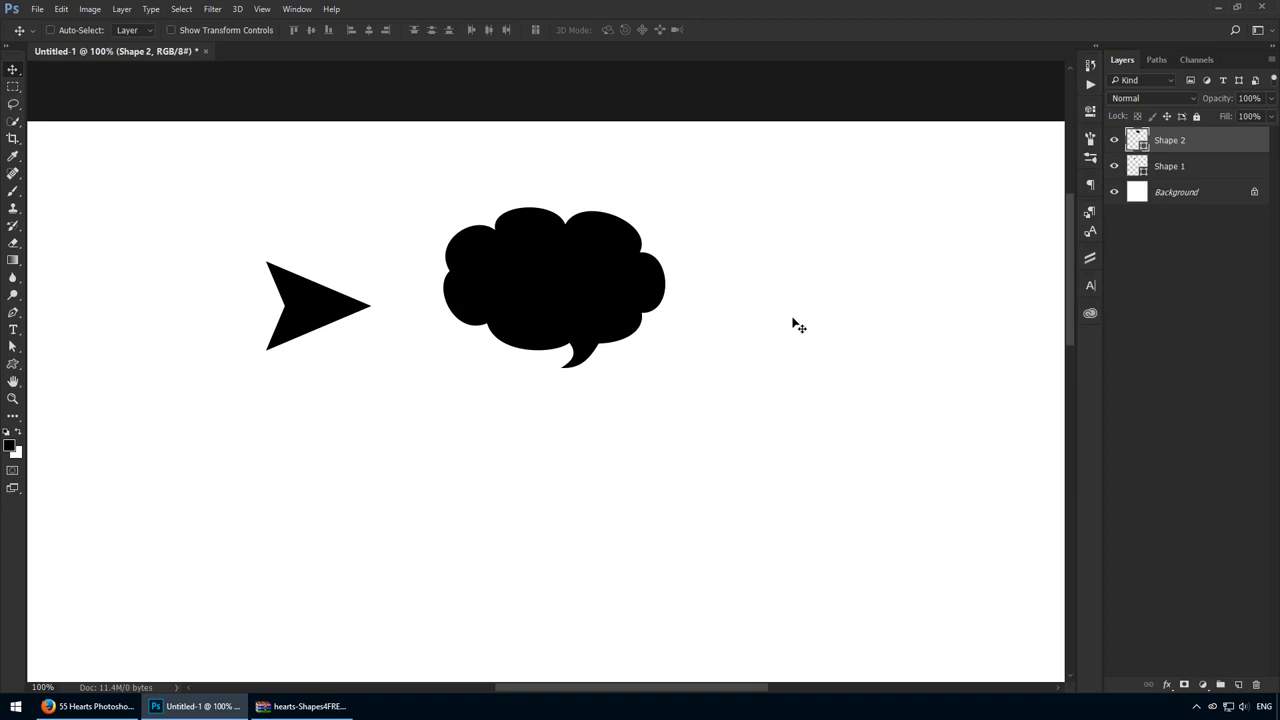
Draw a floral heart moved to lower left and a red-filled splatter heart.
key(u)
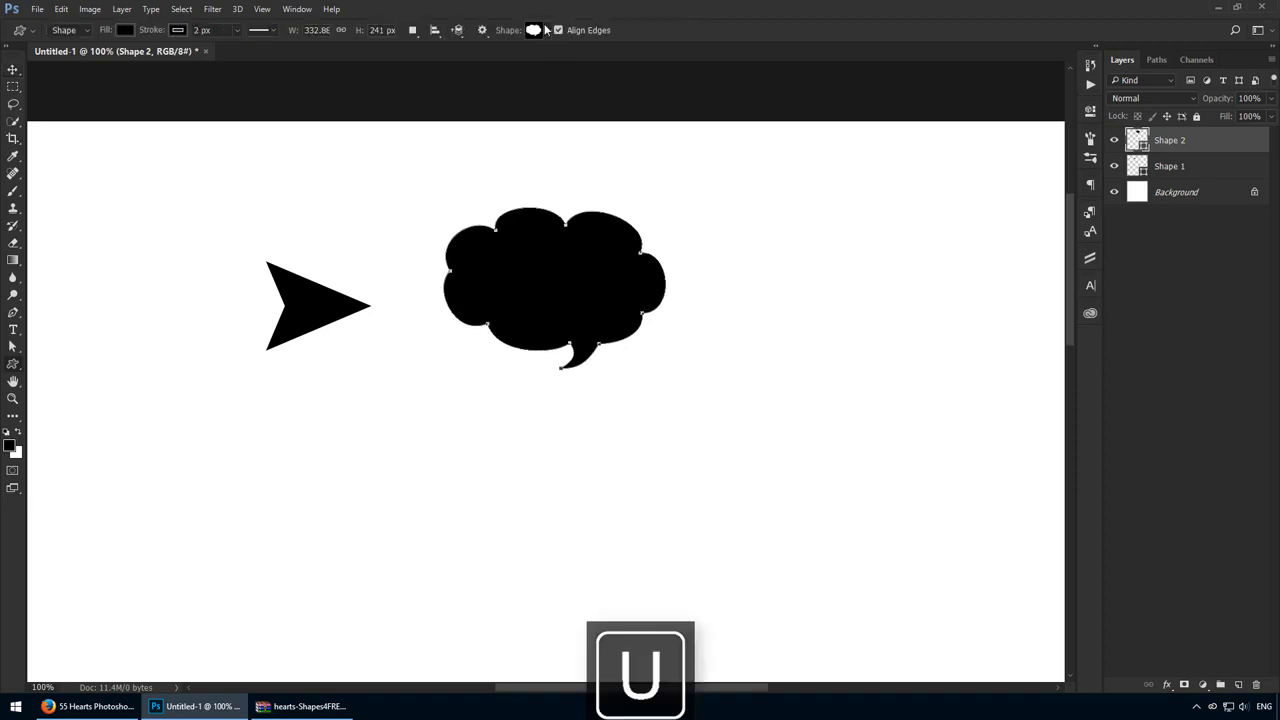
click(533, 30)
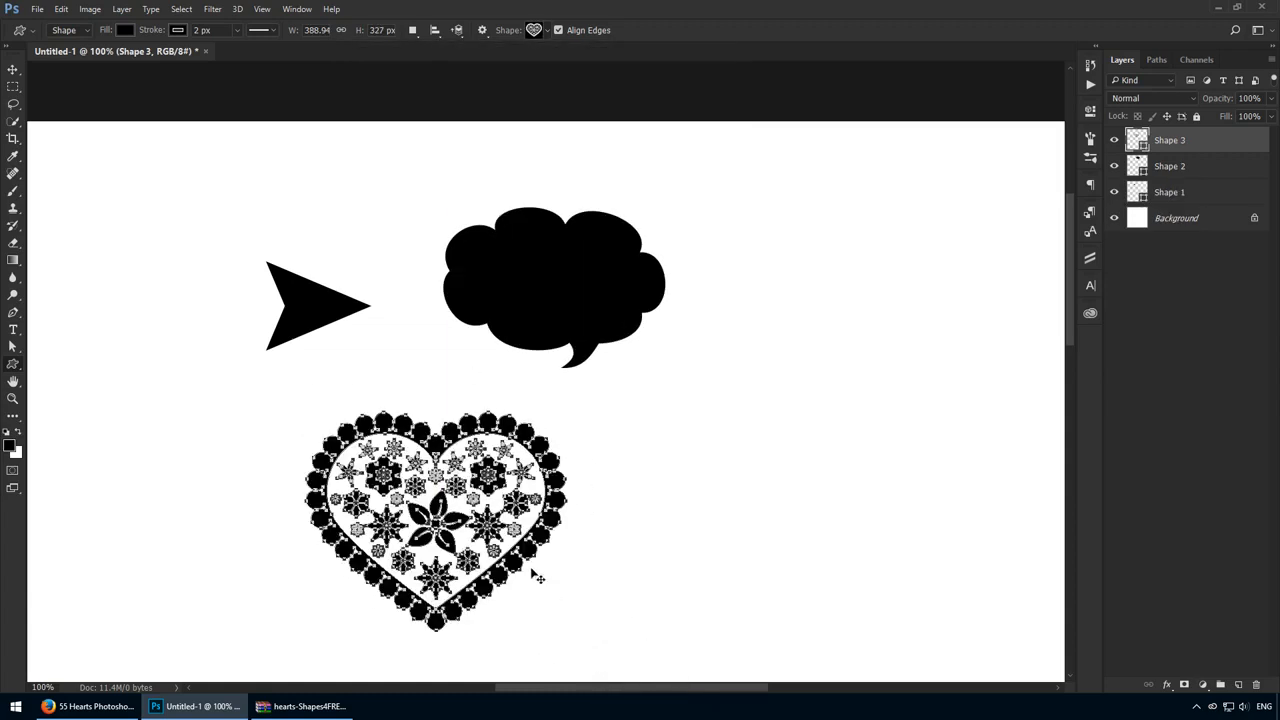
drag(435, 515, 275, 510)
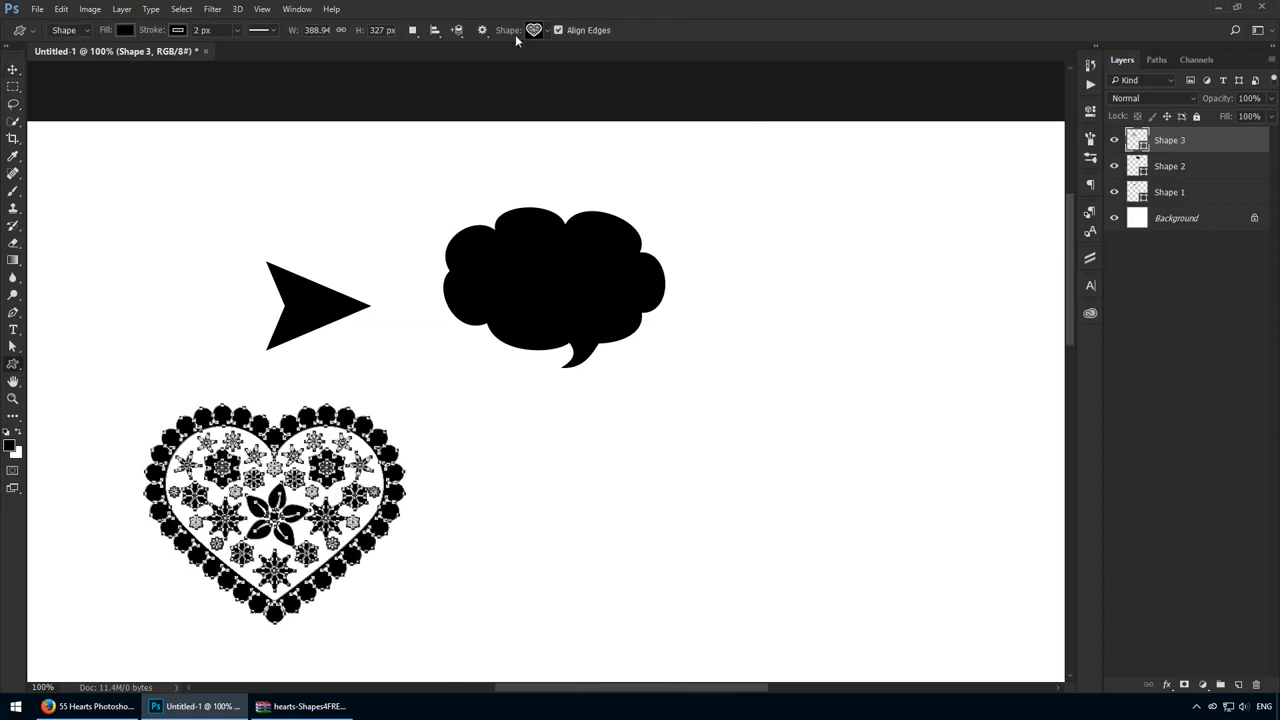
click(534, 30)
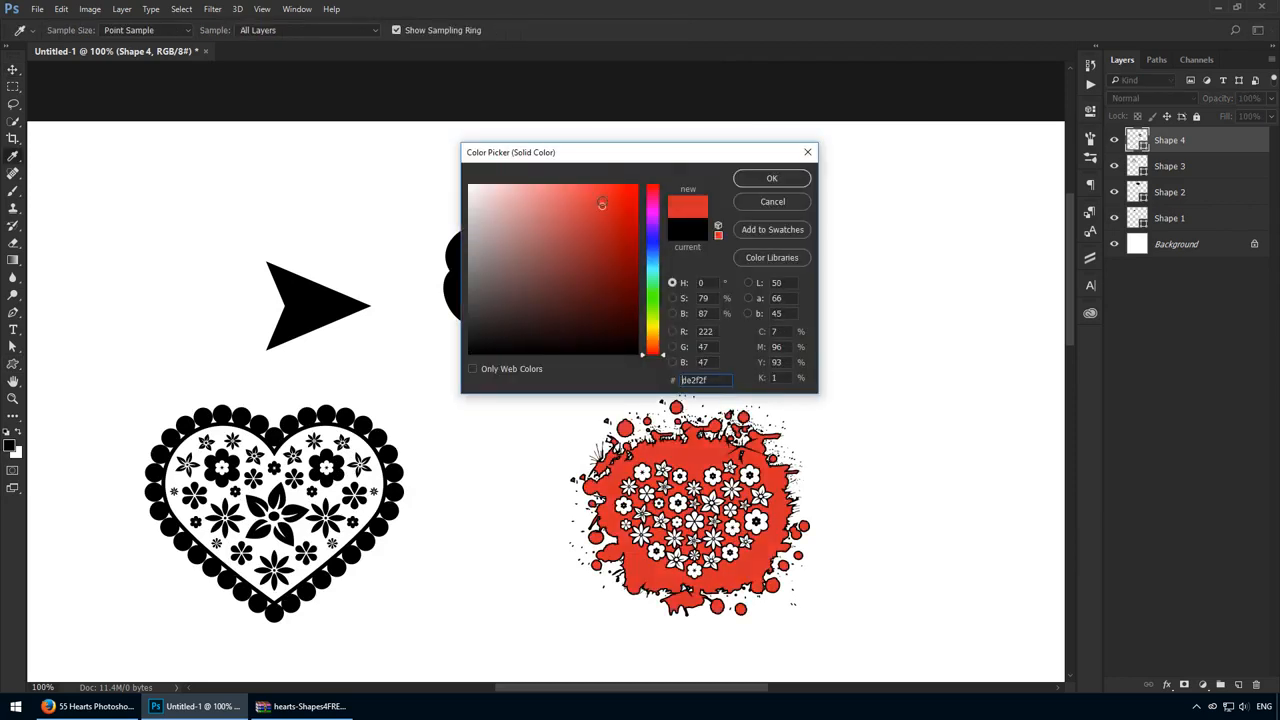
click(771, 178)
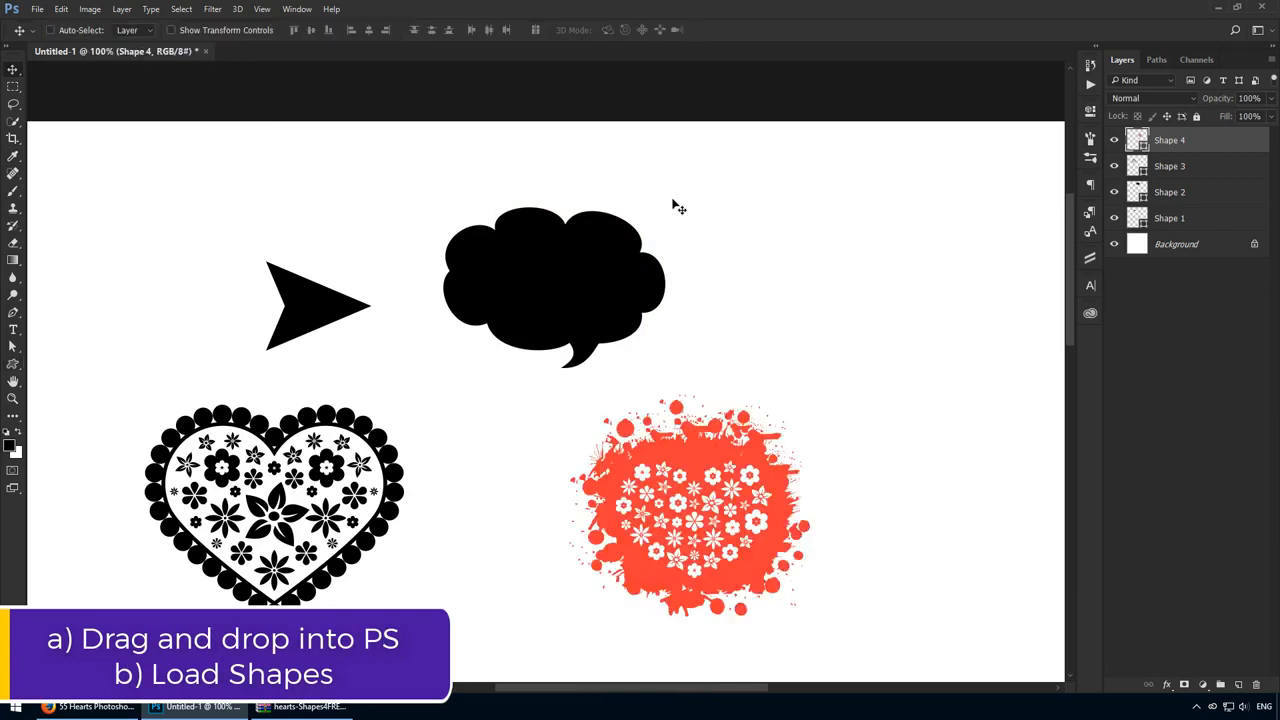
mouse_move(725, 498)
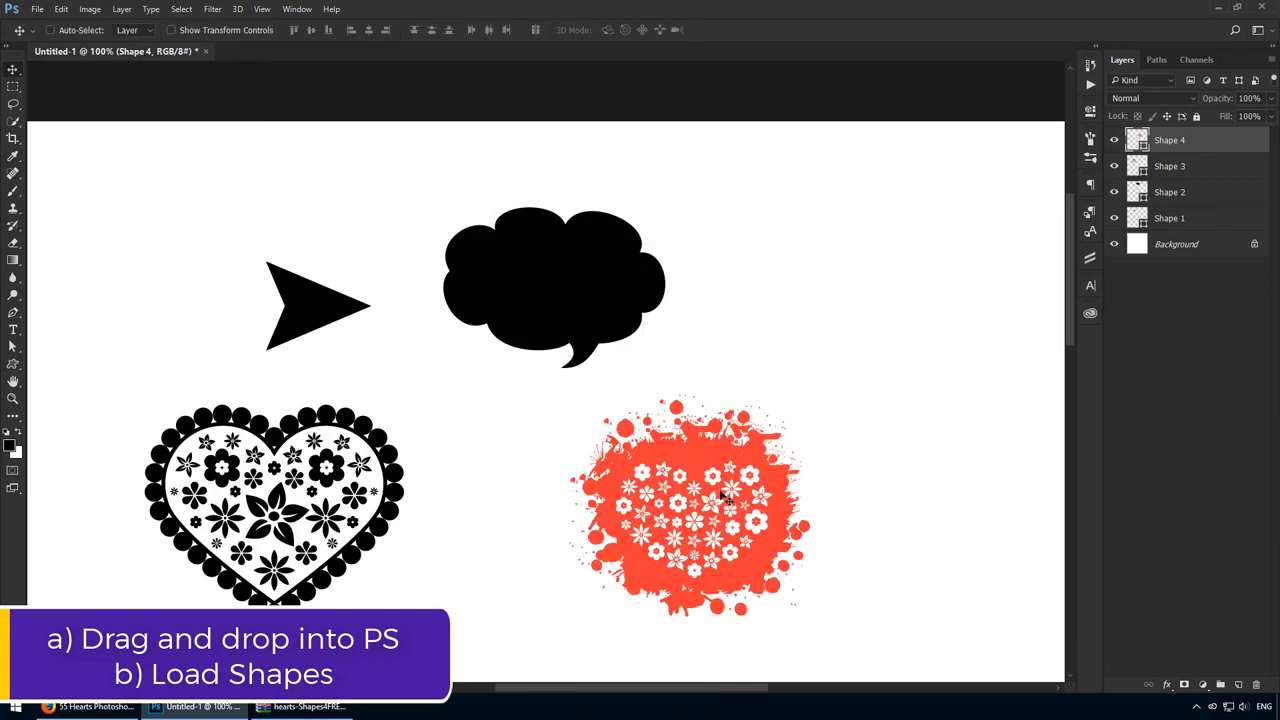
mouse_move(510, 453)
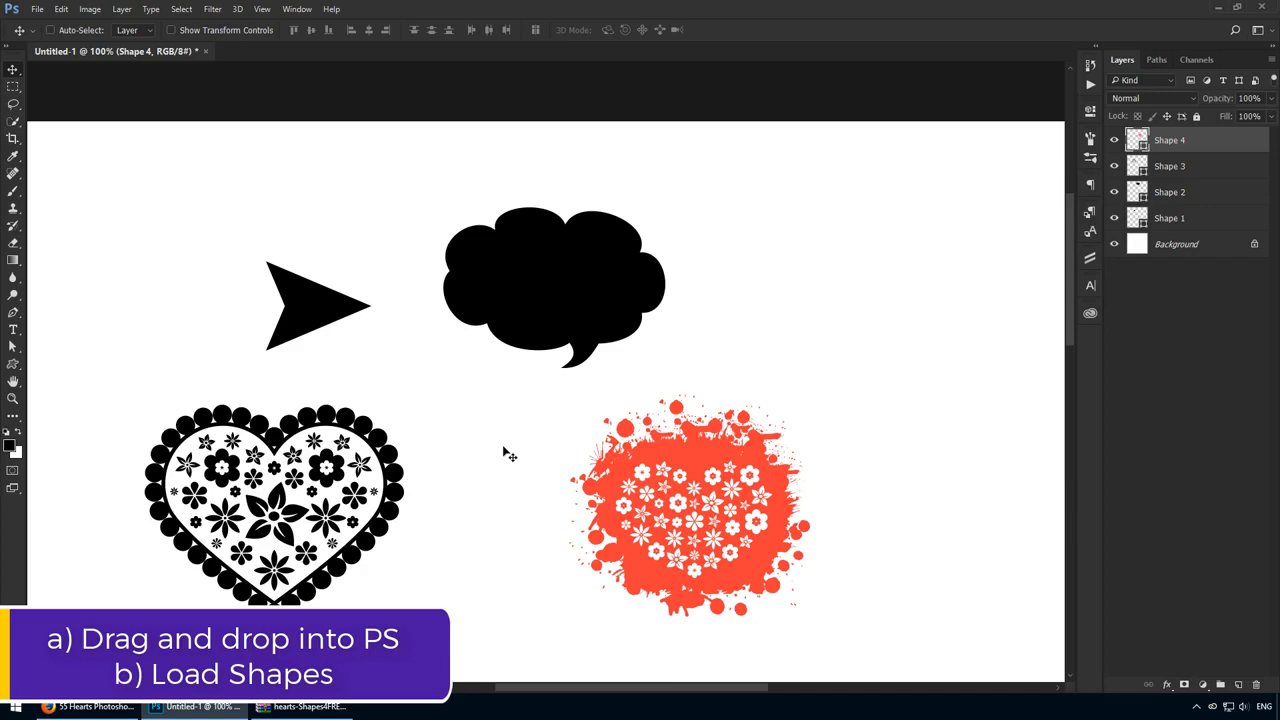
click(307, 707)
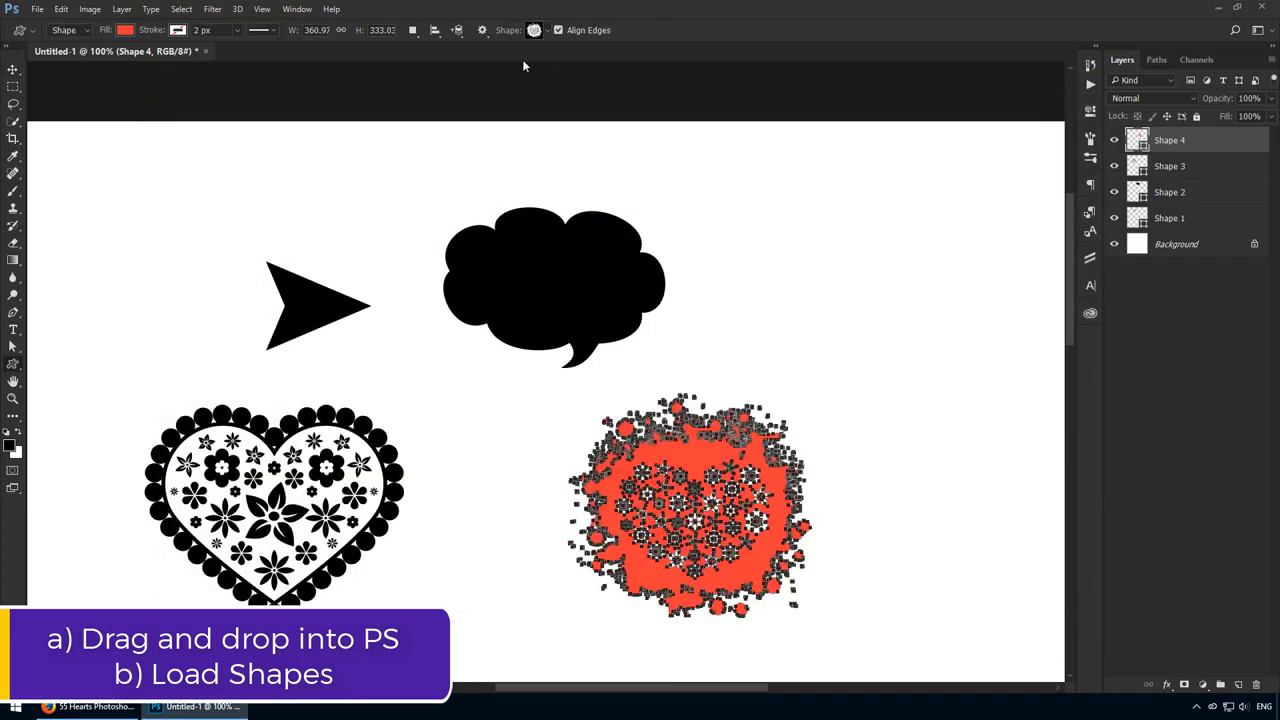
click(534, 30)
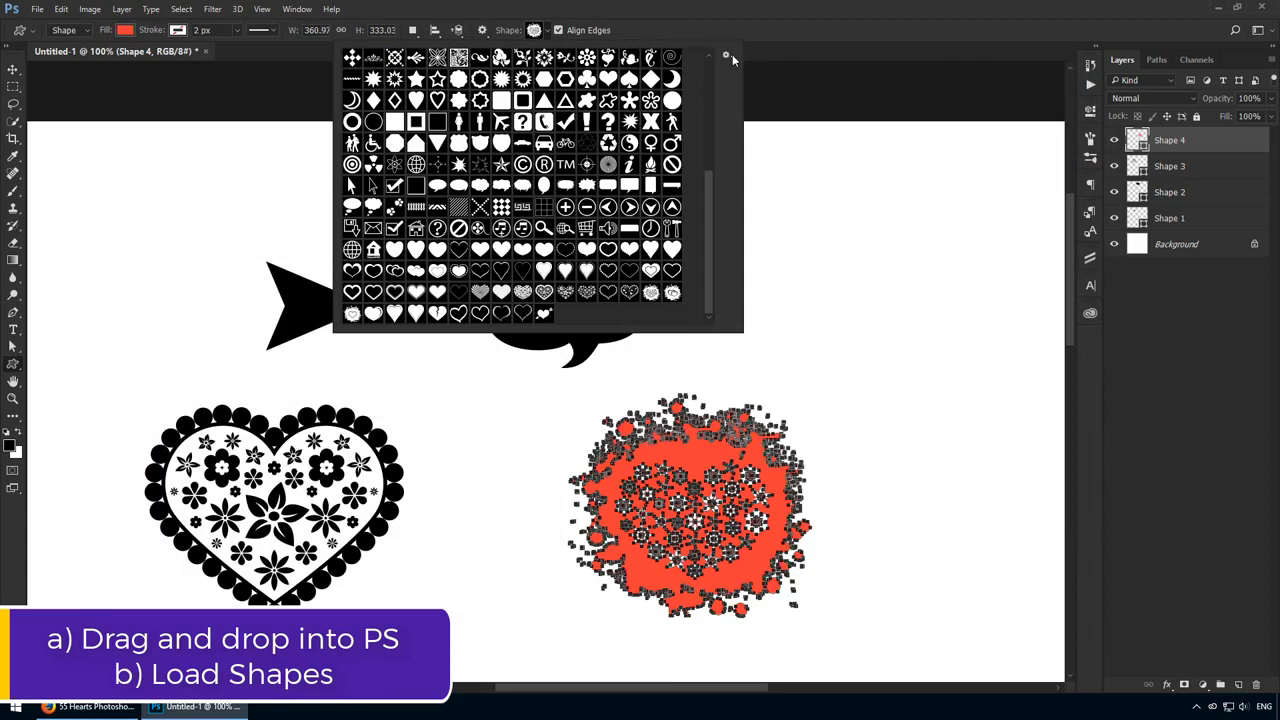
click(726, 55)
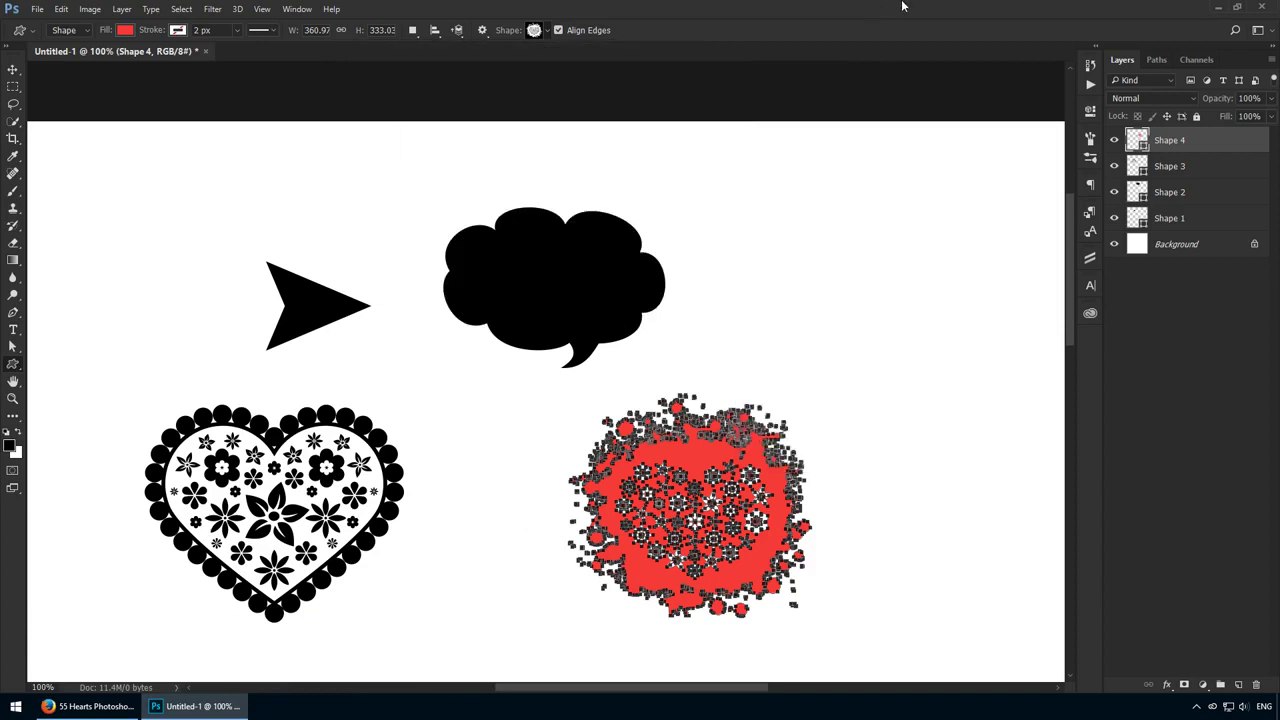
click(1169, 166)
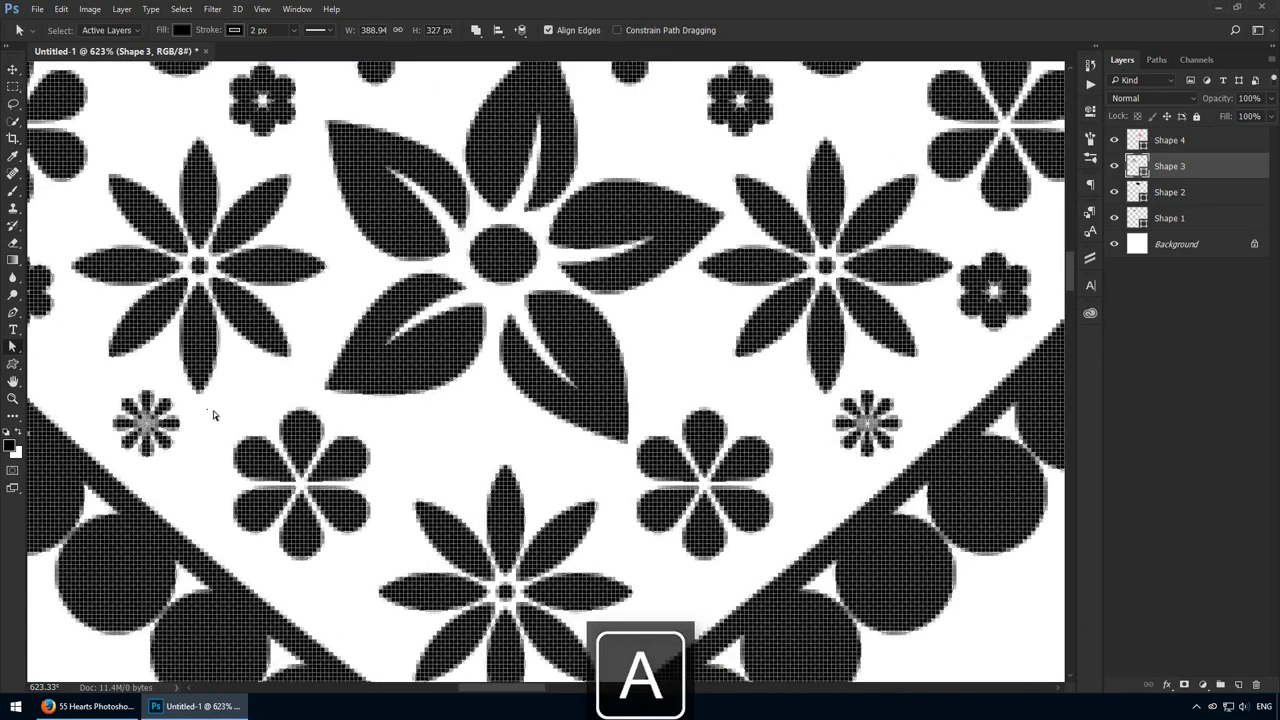
Copy a small flower from the floral heart to a new layer, enlarge it, and select a lower petal.
drag(211, 412, 369, 555)
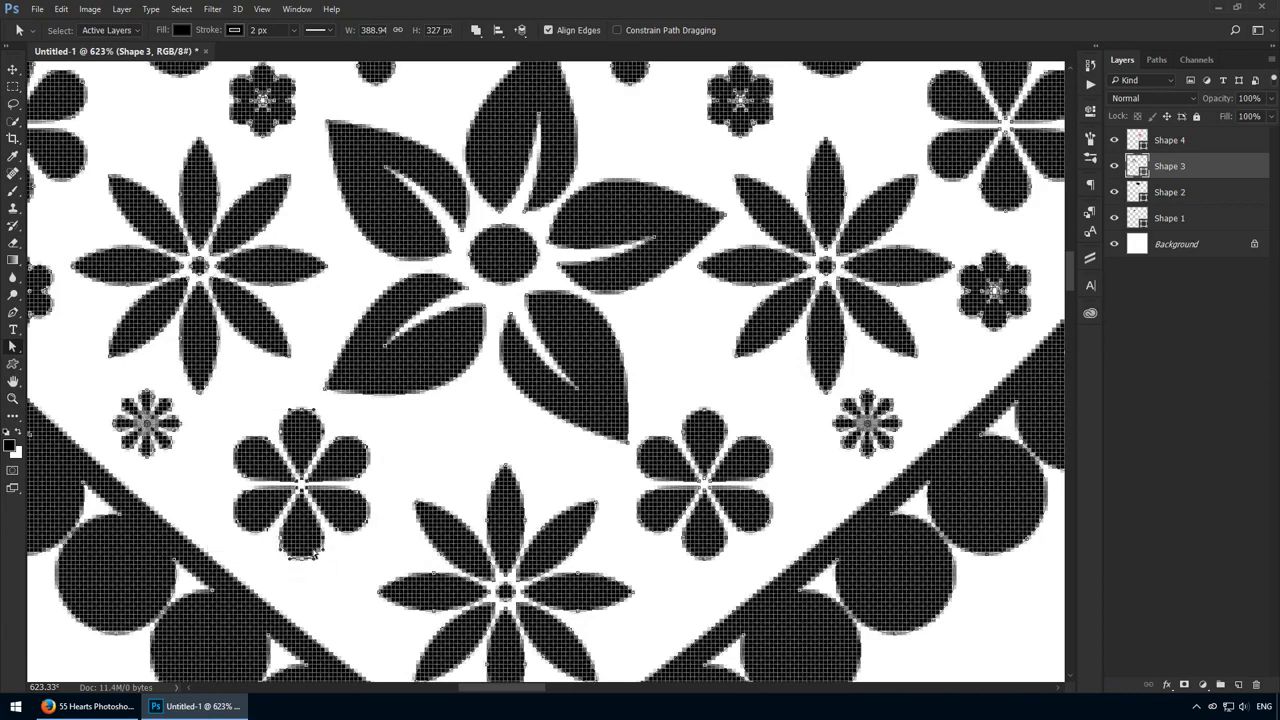
key(ctrl+j)
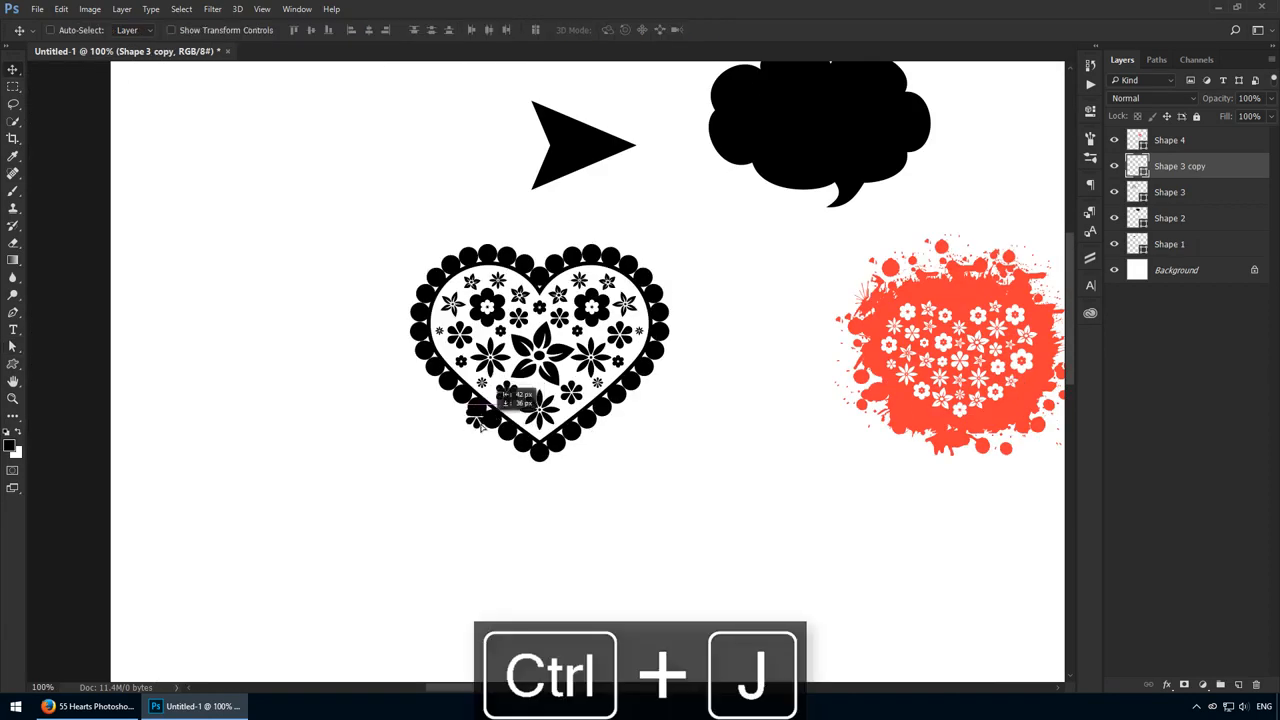
key(ctrl+t)
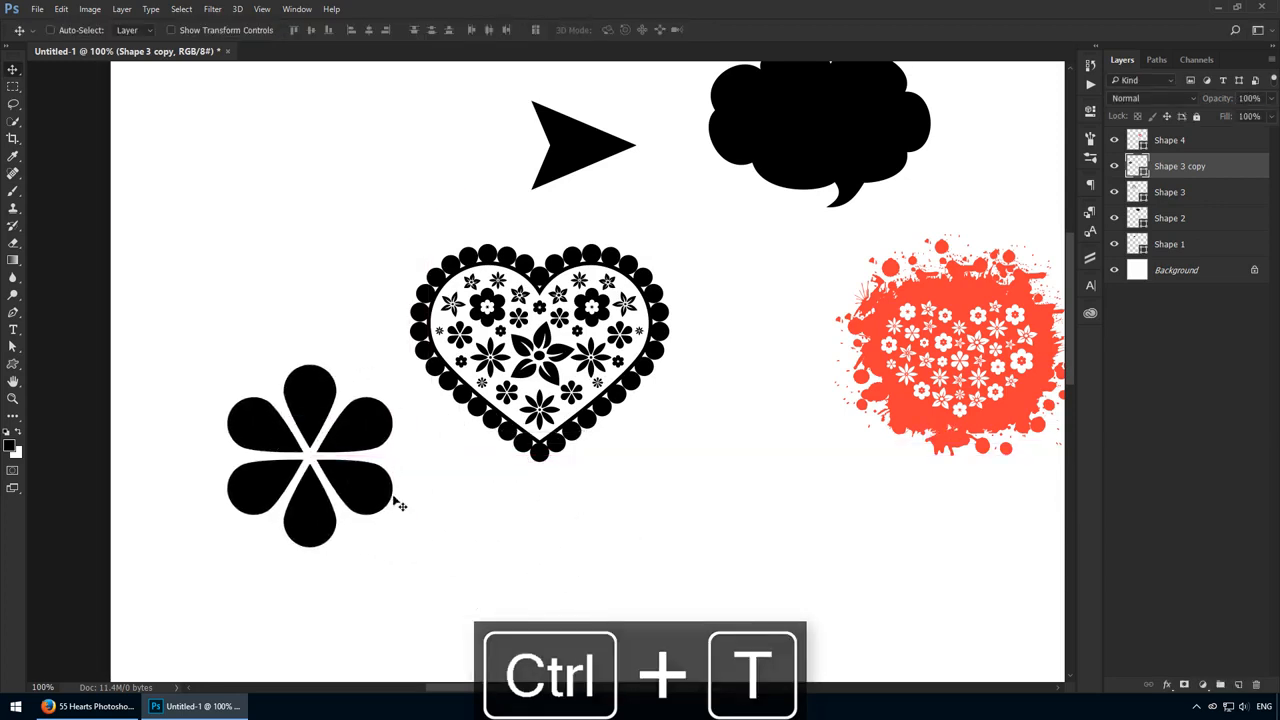
key(a)
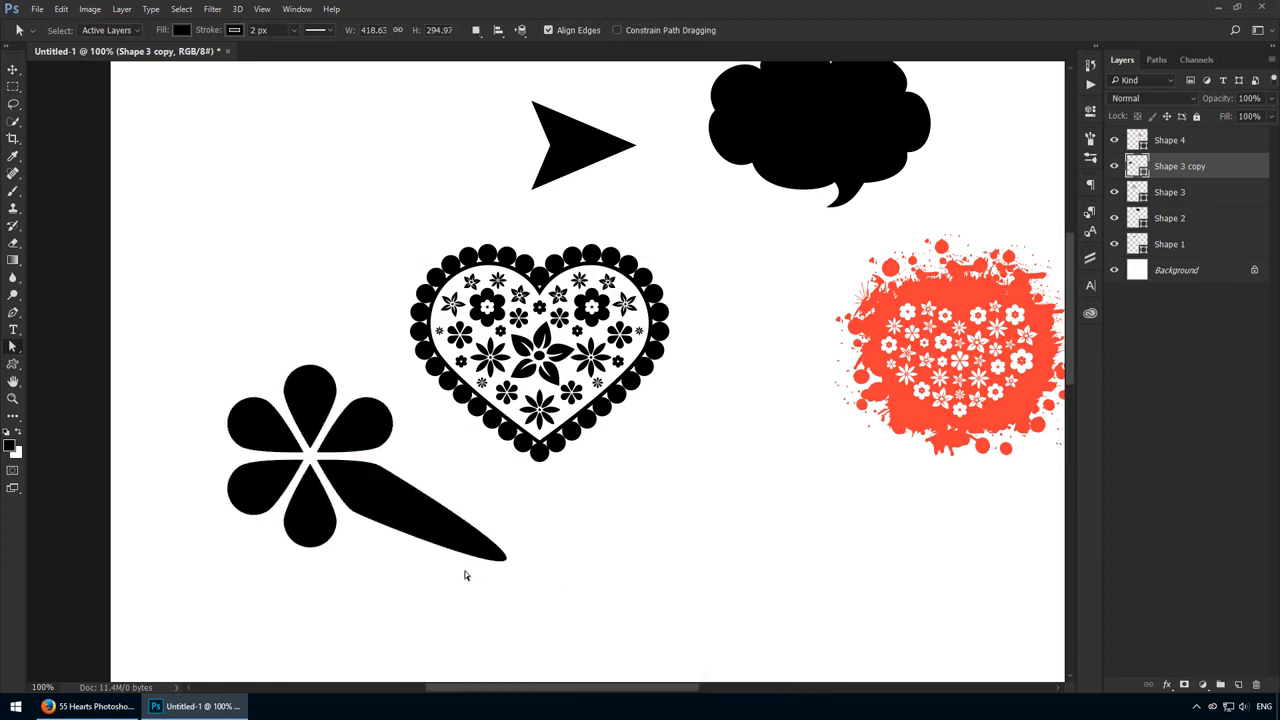
click(310, 460)
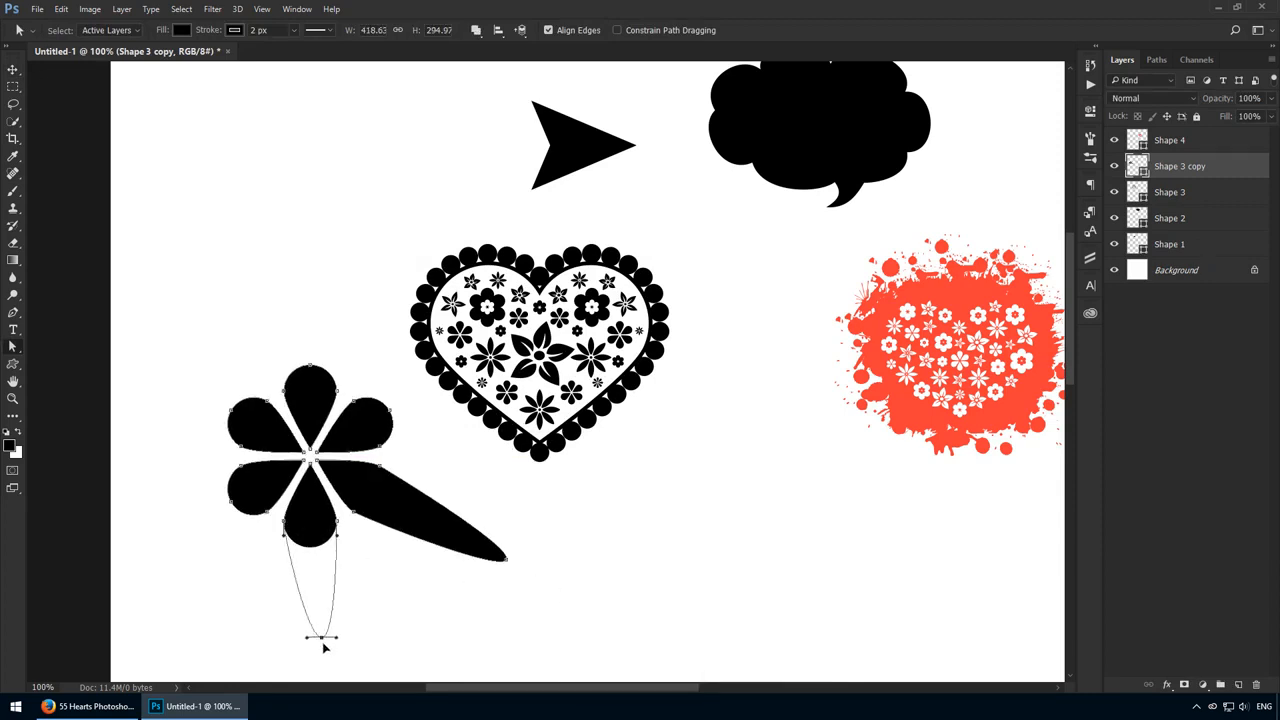